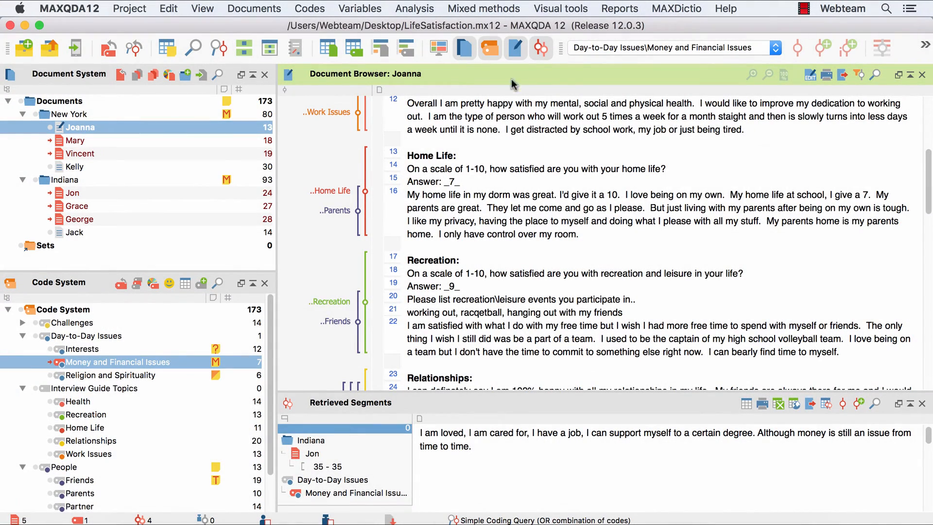
- Launch MAXMaps from the toolbar to start a new concept map
click(559, 8)
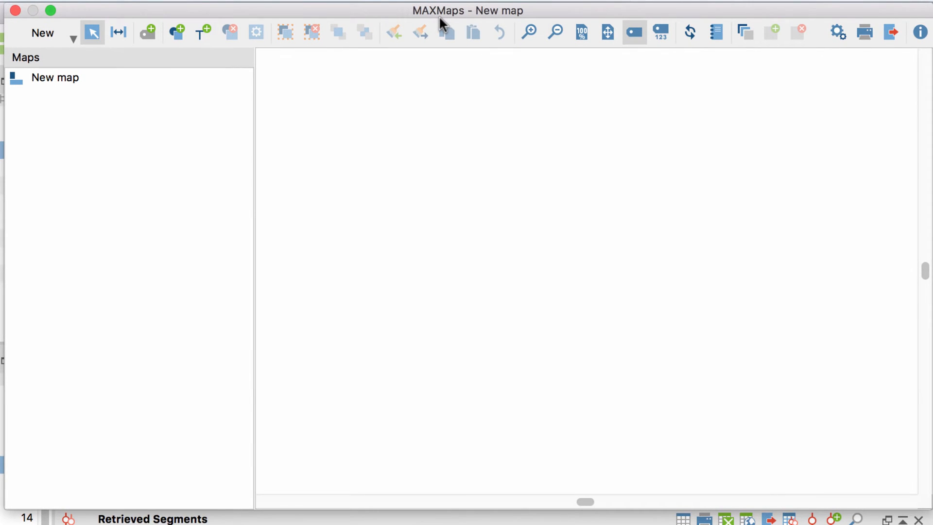
mouse_move(133, 54)
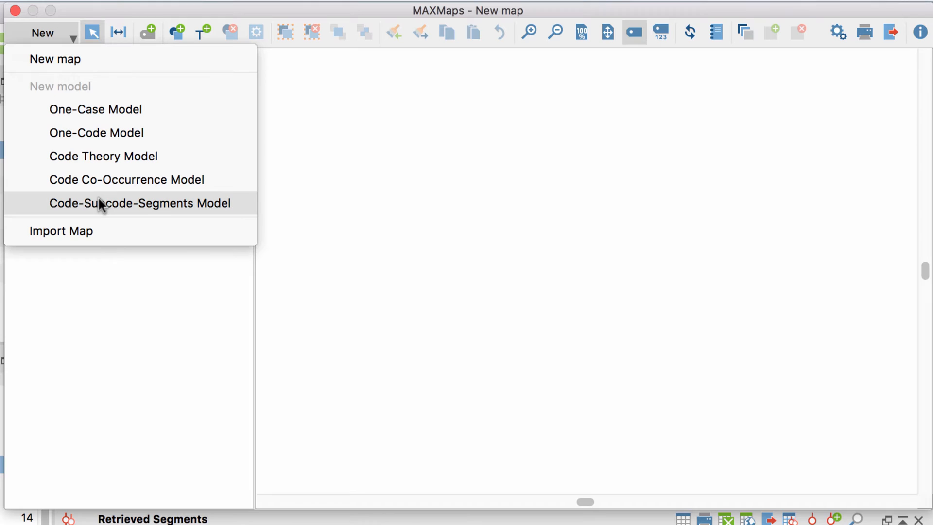
mouse_move(112, 109)
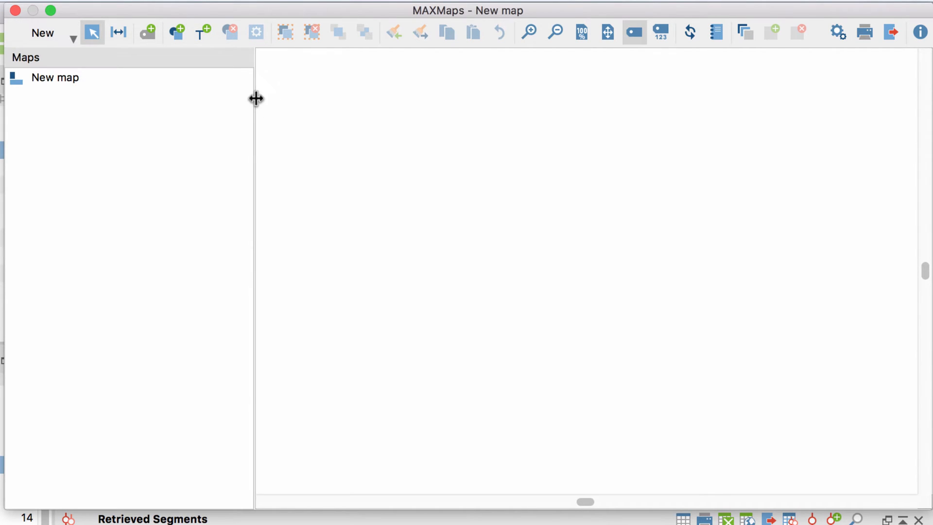
- Narrow the maps list and bring up options for the Religion and Spirituality memo
drag(256, 98, 127, 99)
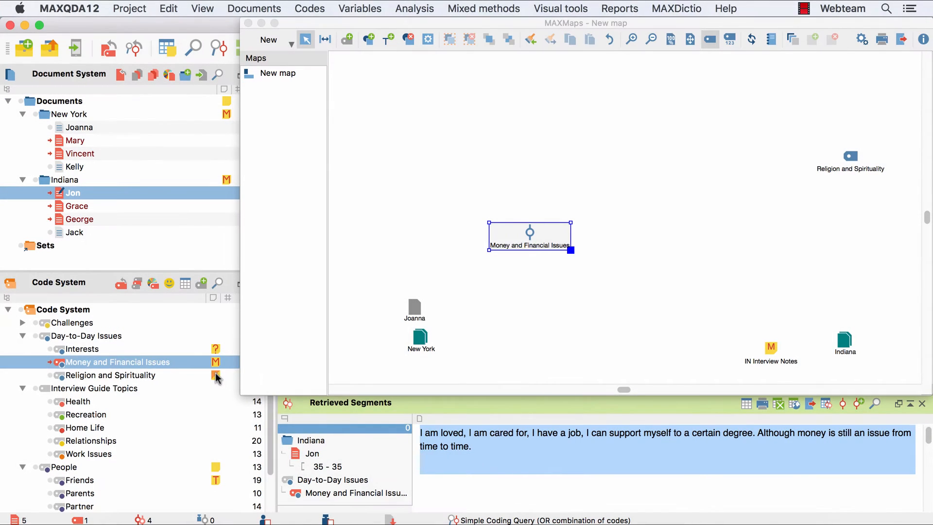
right_click(216, 375)
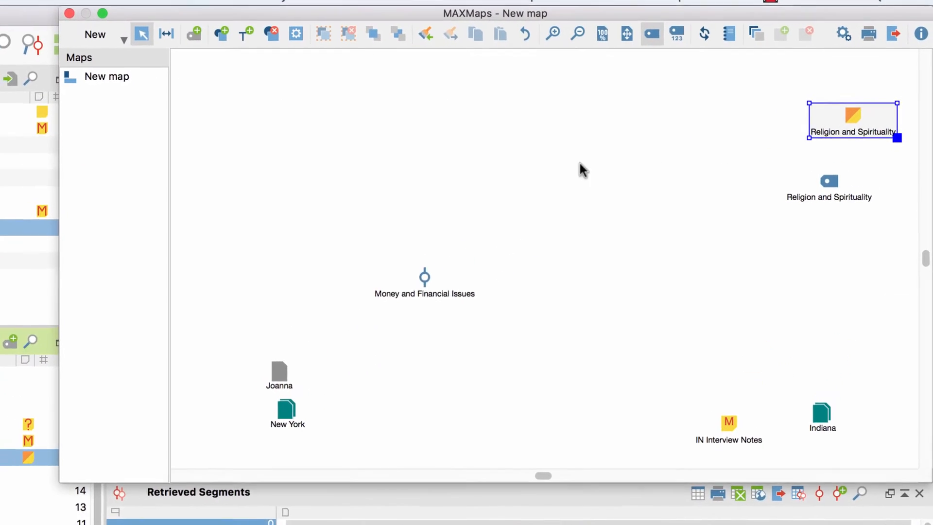
- Insert the activated documents and codes into the map via the canvas context menu
right_click(580, 170)
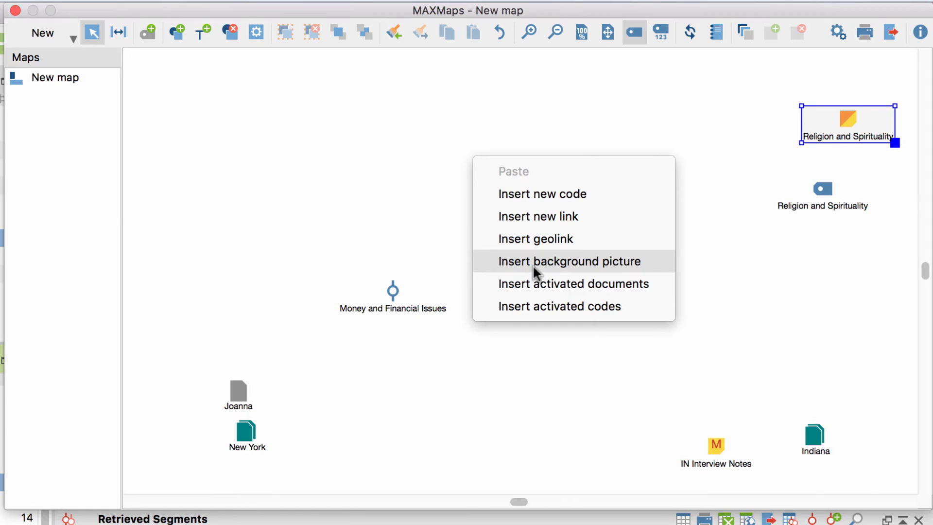
click(574, 283)
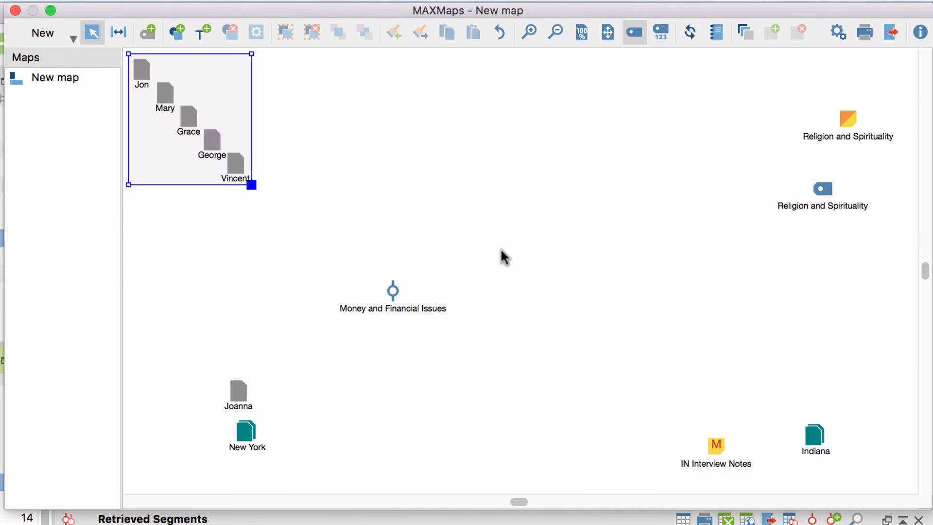
right_click(502, 257)
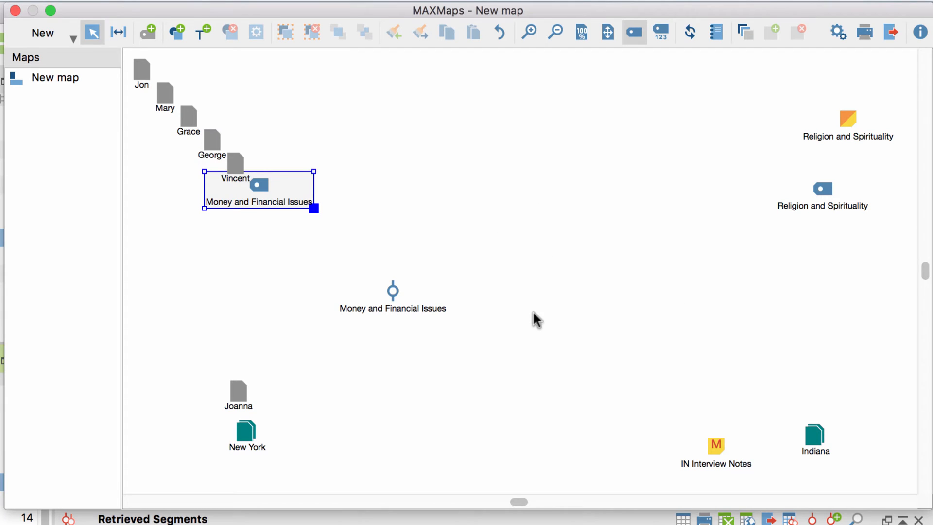
click(141, 78)
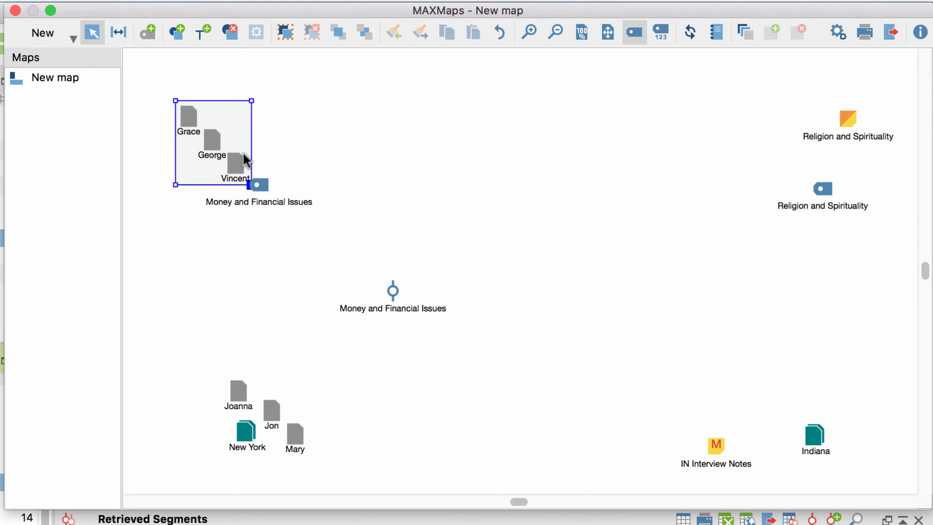
mouse_move(285, 32)
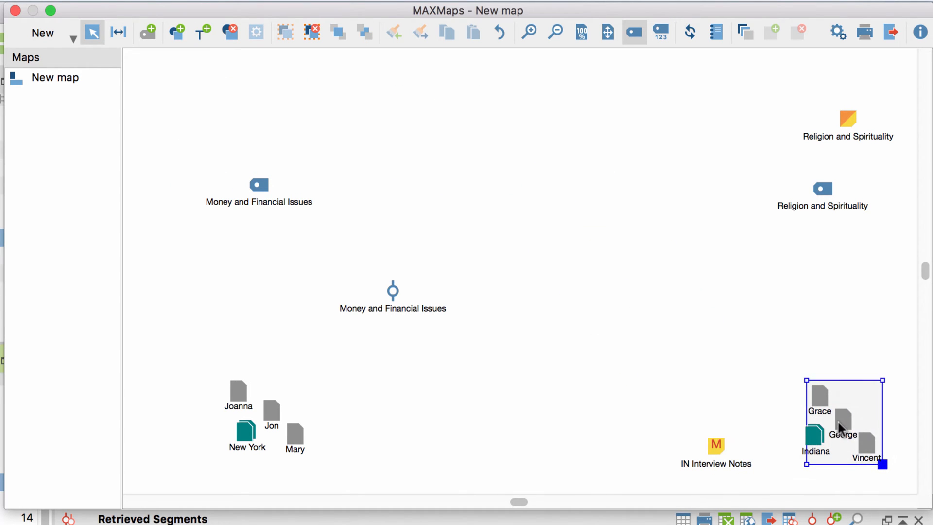
- Enlarge the Money and Financial Issues and Religion and Spirituality code labels
click(671, 295)
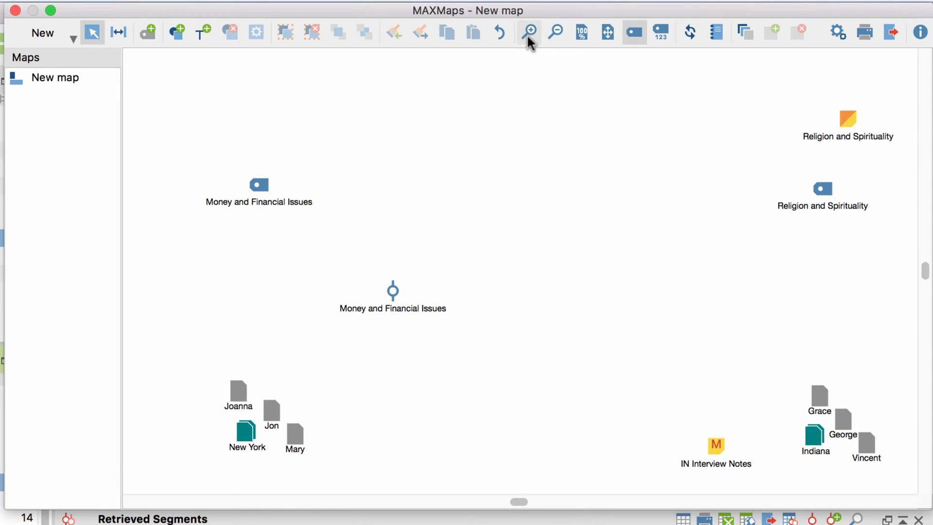
click(528, 33)
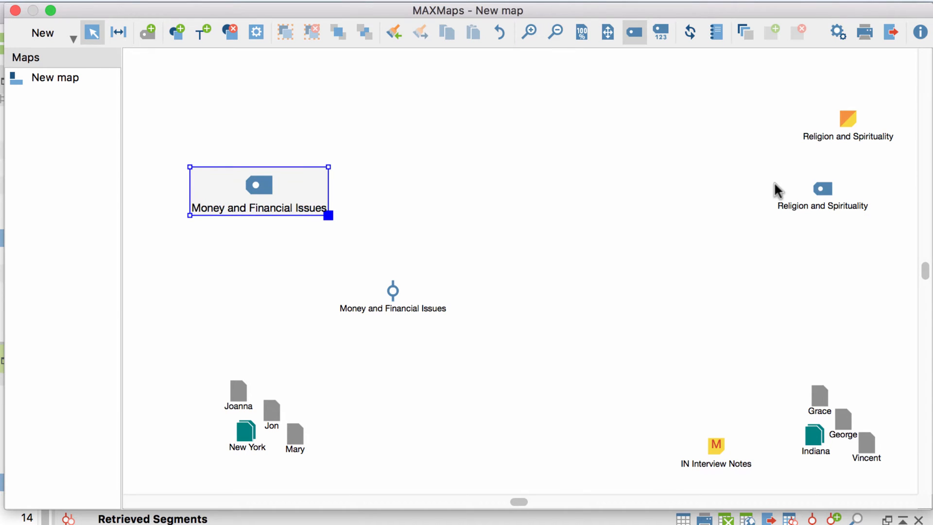
click(822, 188)
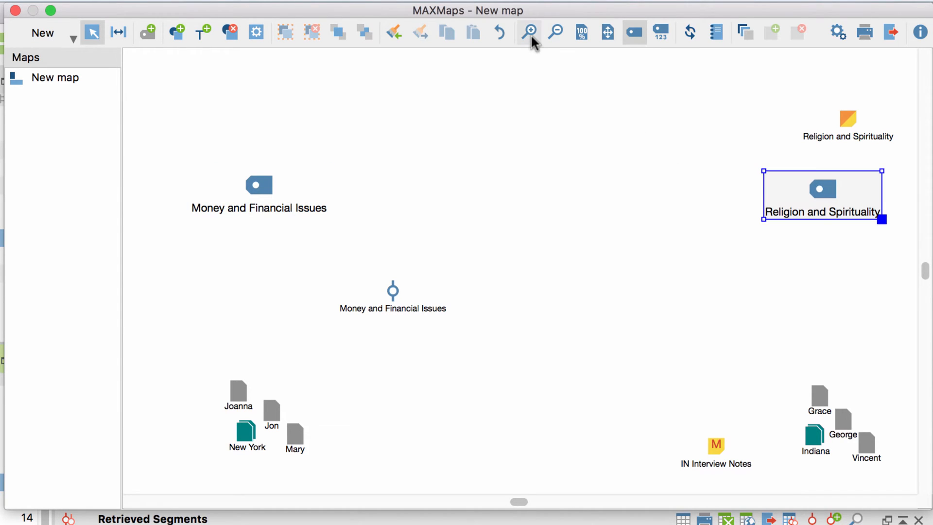
mouse_move(553, 32)
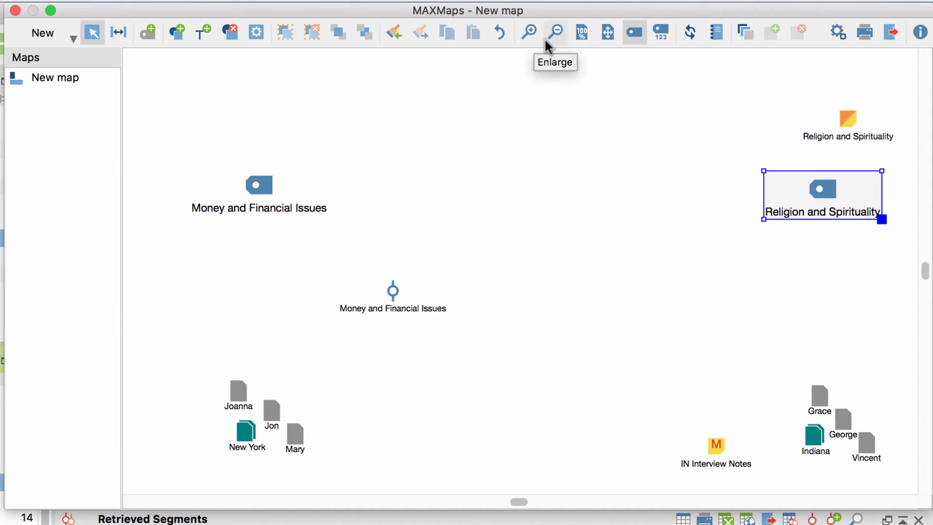
mouse_move(690, 33)
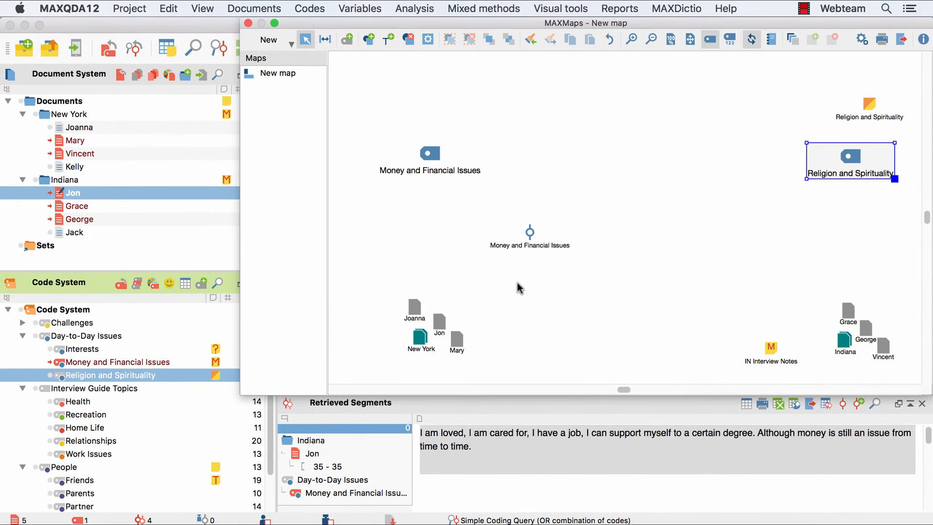
- Locate Mary's document and the Money and Financial Issues code, then close the coded segments list
click(415, 312)
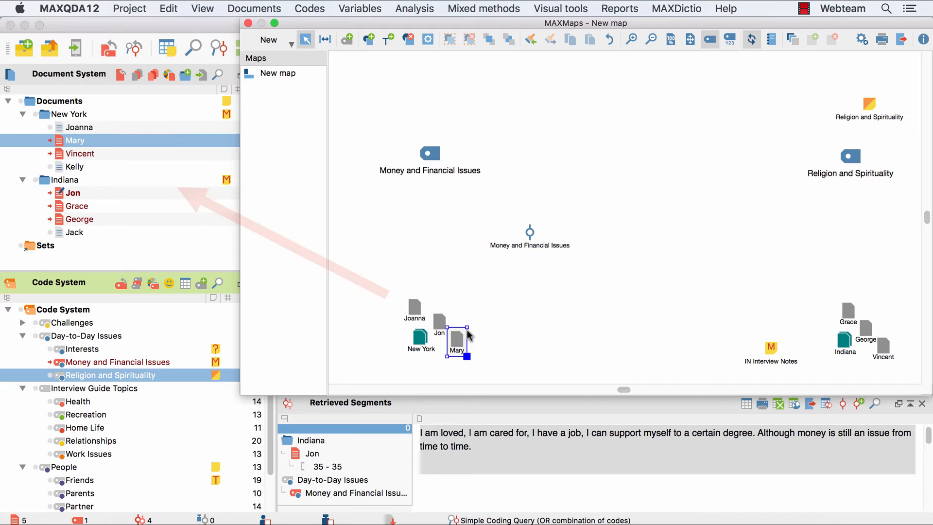
click(529, 237)
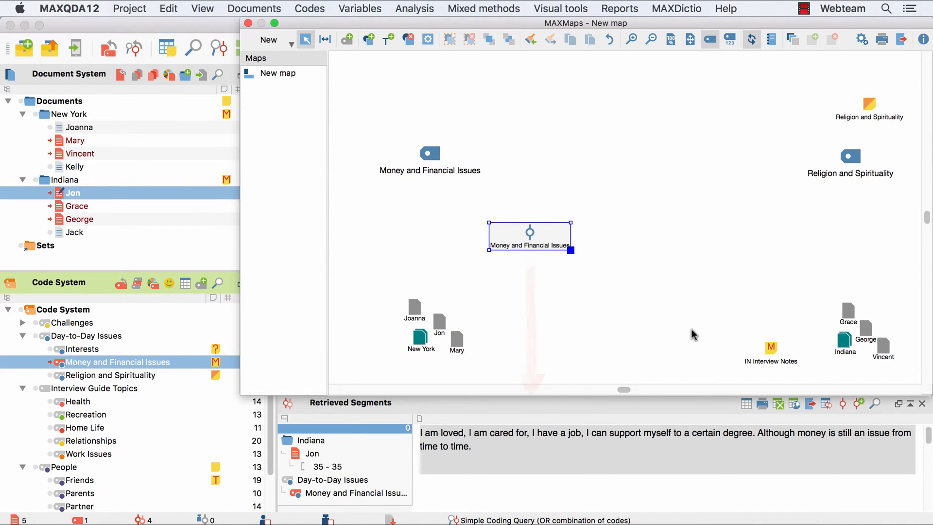
mouse_move(770, 350)
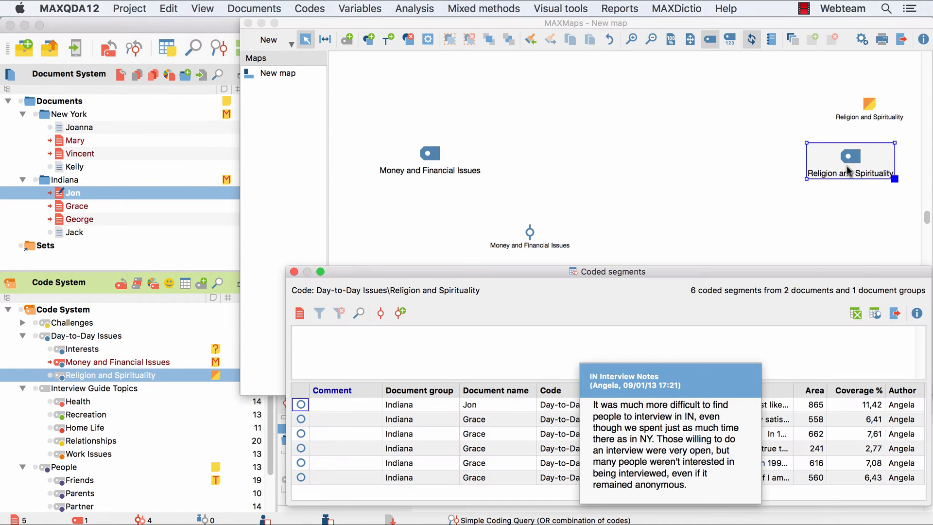
mouse_move(533, 421)
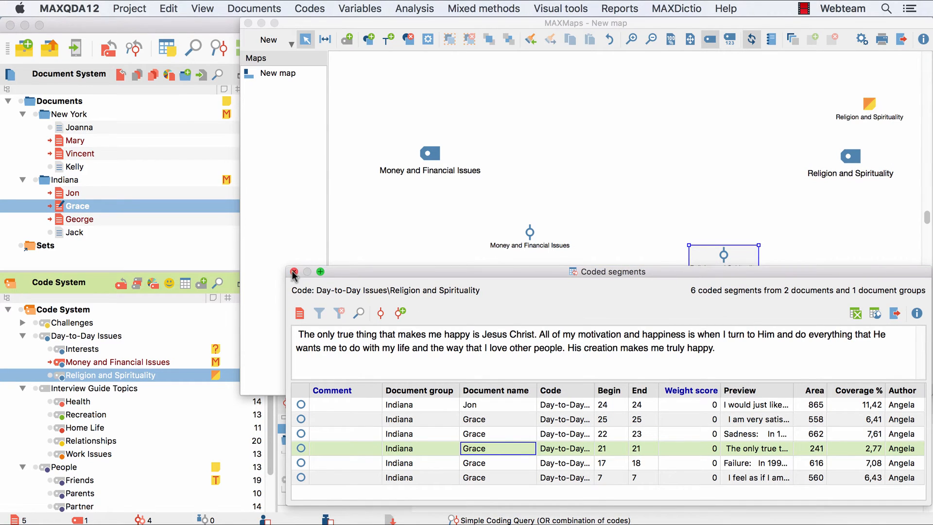
click(294, 272)
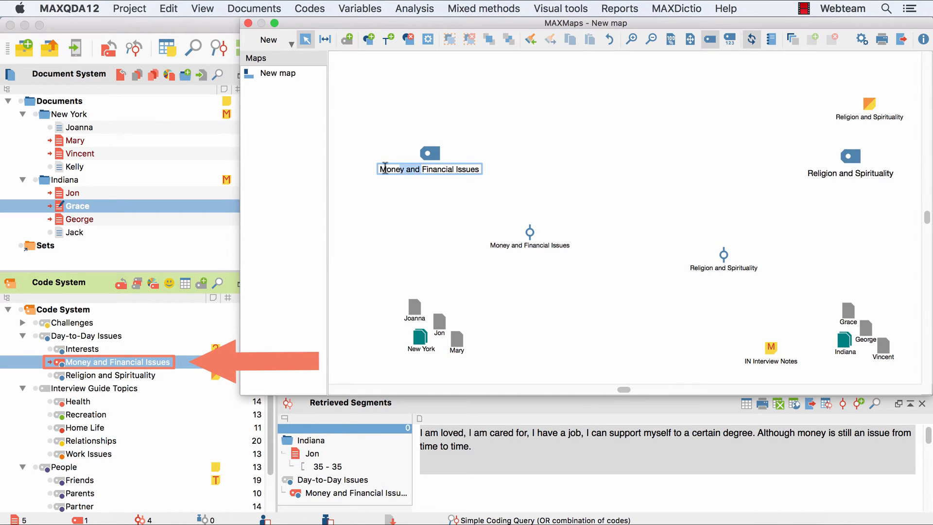
- Rename the Money and Financial Issues label to Financial Issues
click(428, 153)
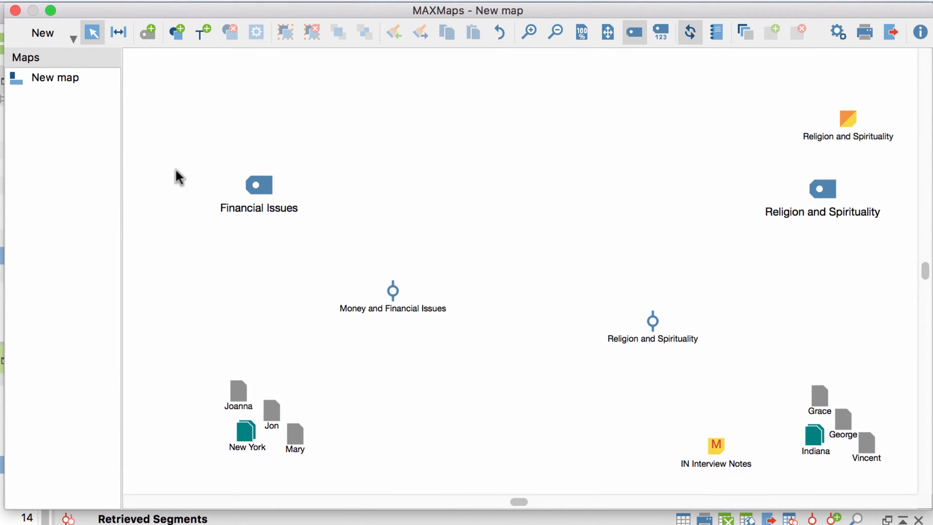
mouse_move(177, 33)
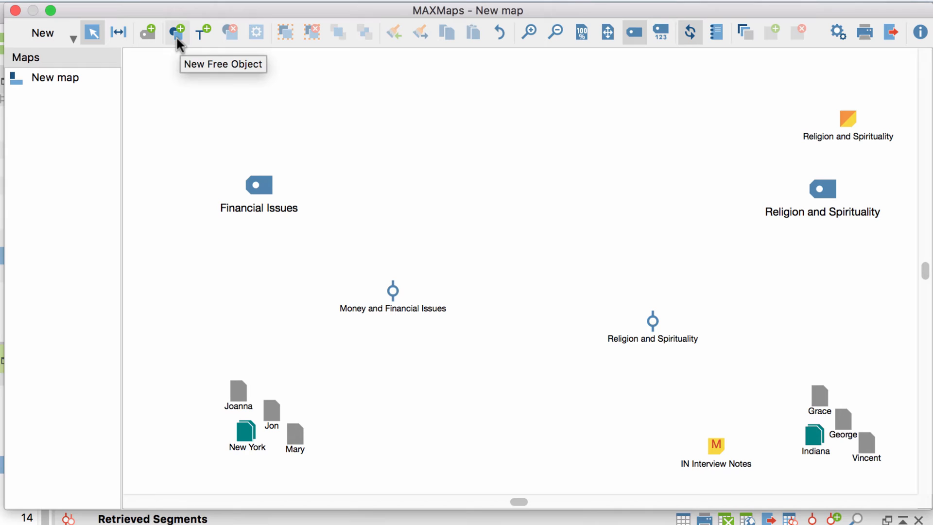
- Add a rectangle around the New York documents and send it behind them
click(177, 32)
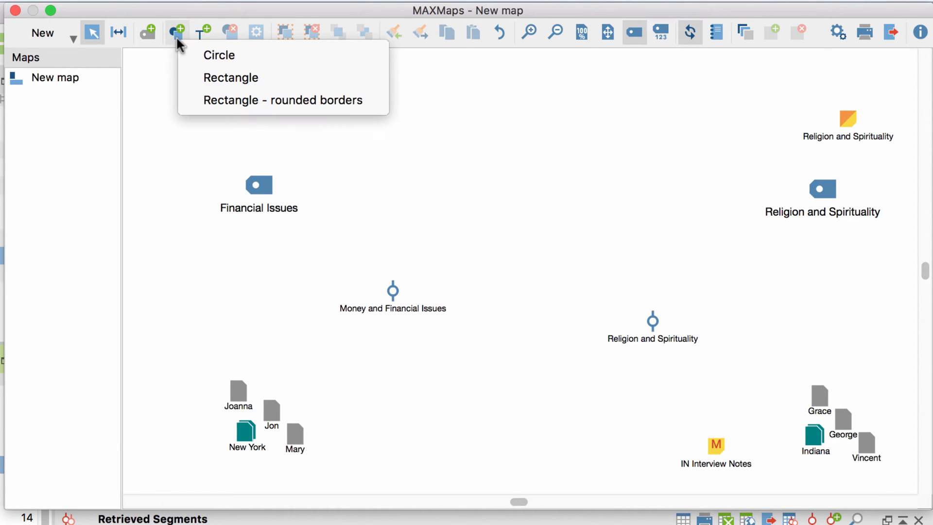
mouse_move(232, 77)
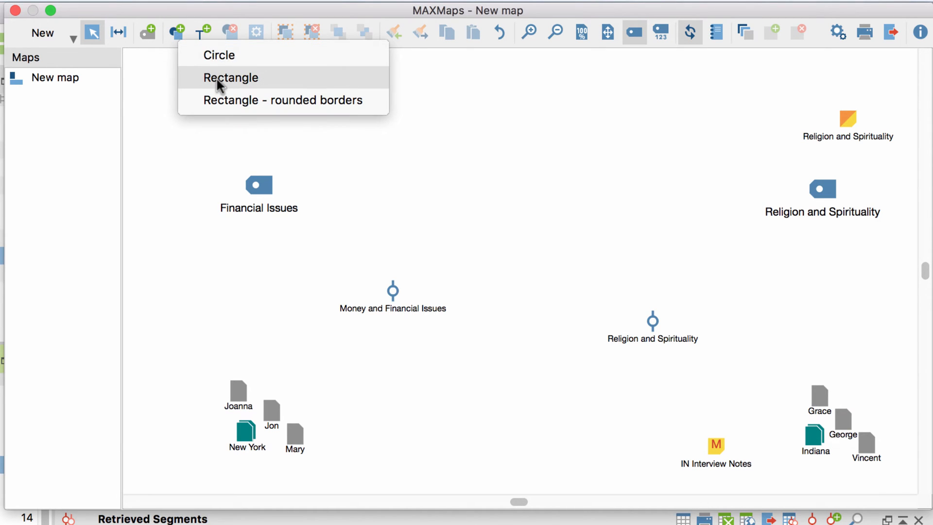
click(230, 77)
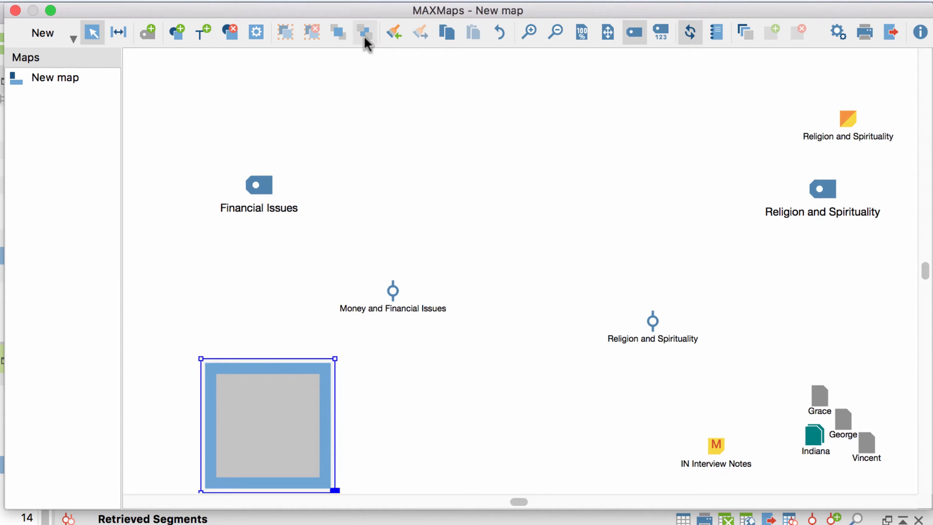
mouse_move(364, 32)
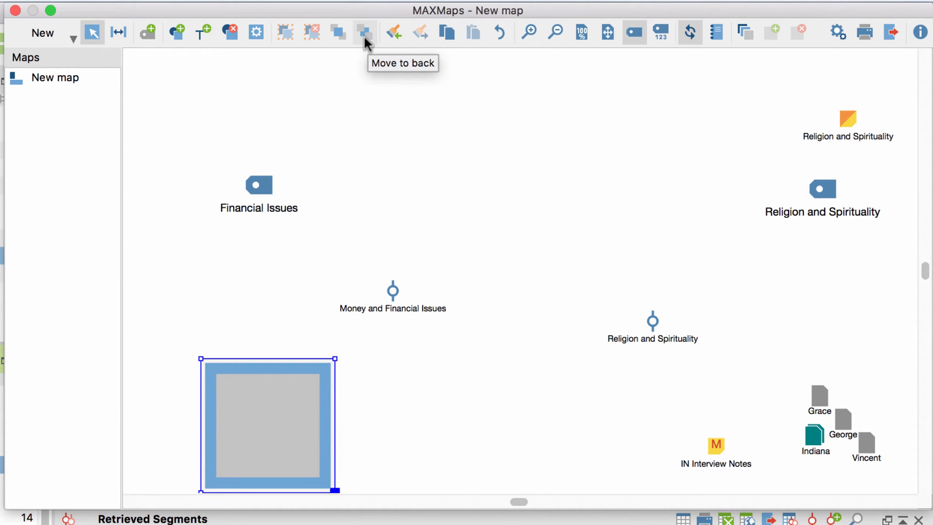
click(364, 32)
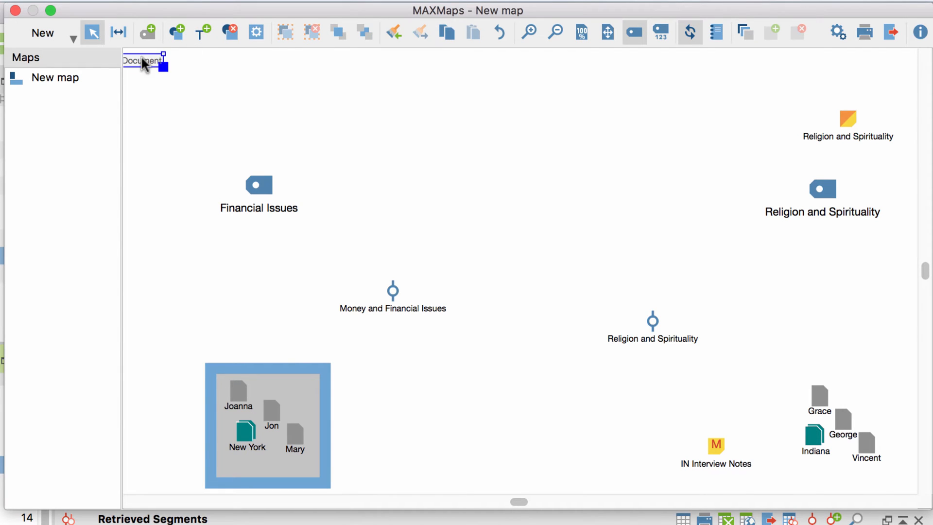
- Add the map title 'Comparing New York and Indiana'
text(Comparing New York and I)
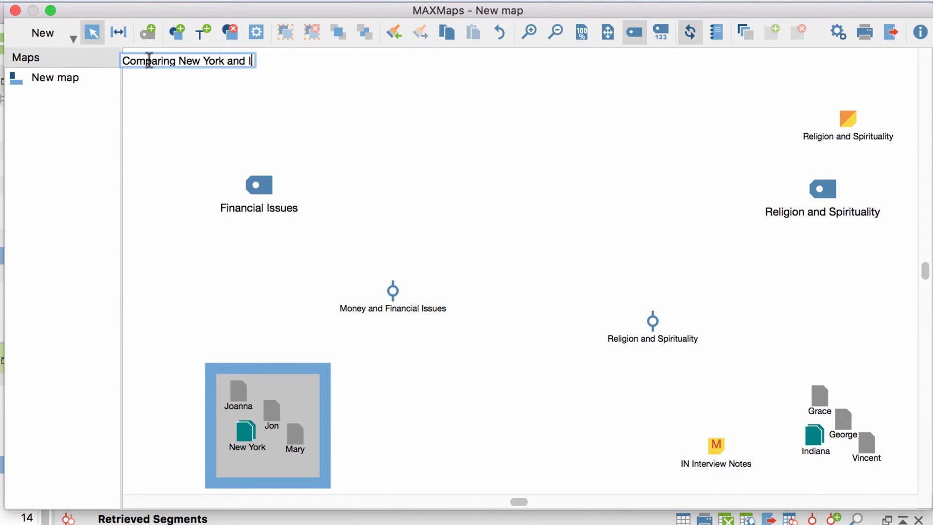
text(ndiana)
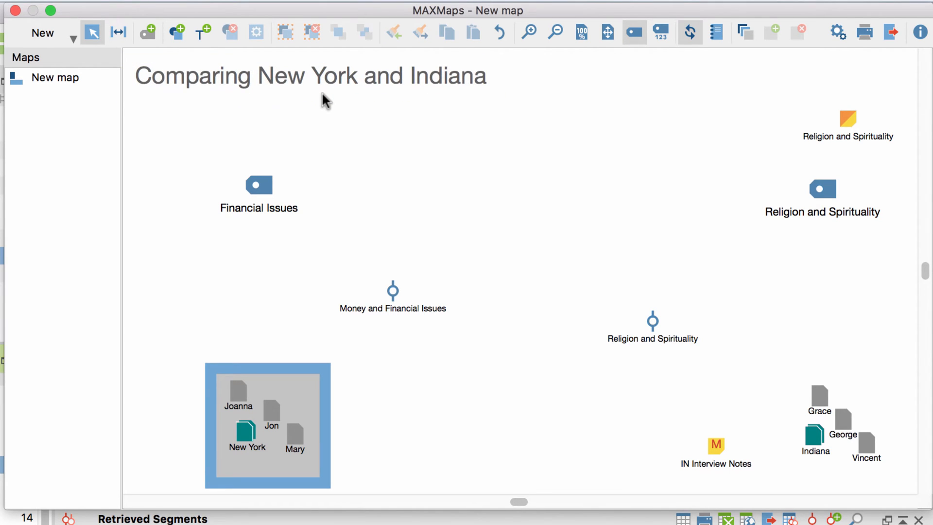
mouse_move(265, 190)
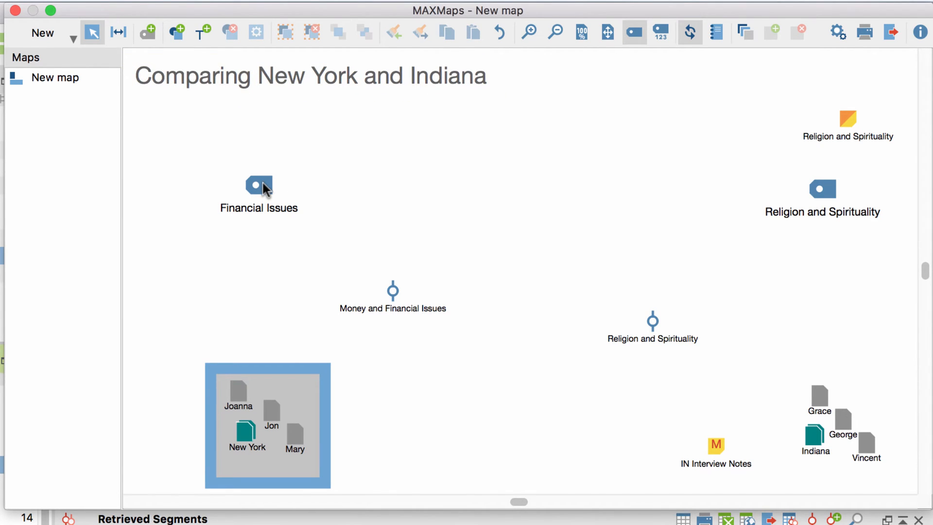
- Move the New York group onto a new Data layer in the Layers panel
right_click(259, 185)
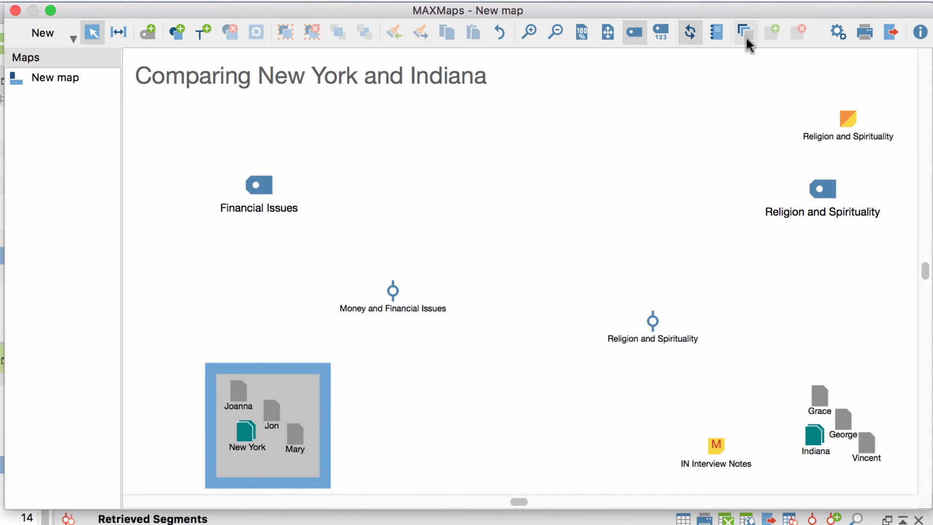
click(745, 33)
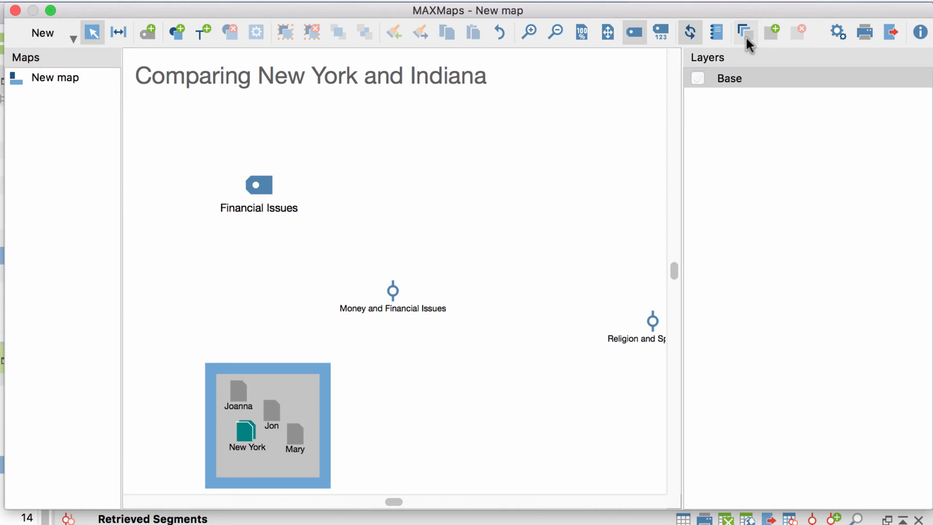
mouse_move(773, 33)
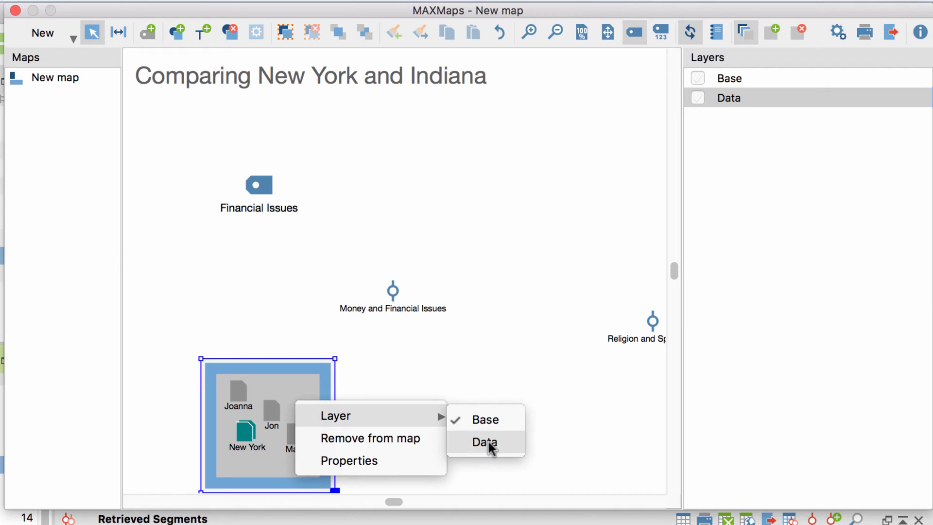
click(483, 442)
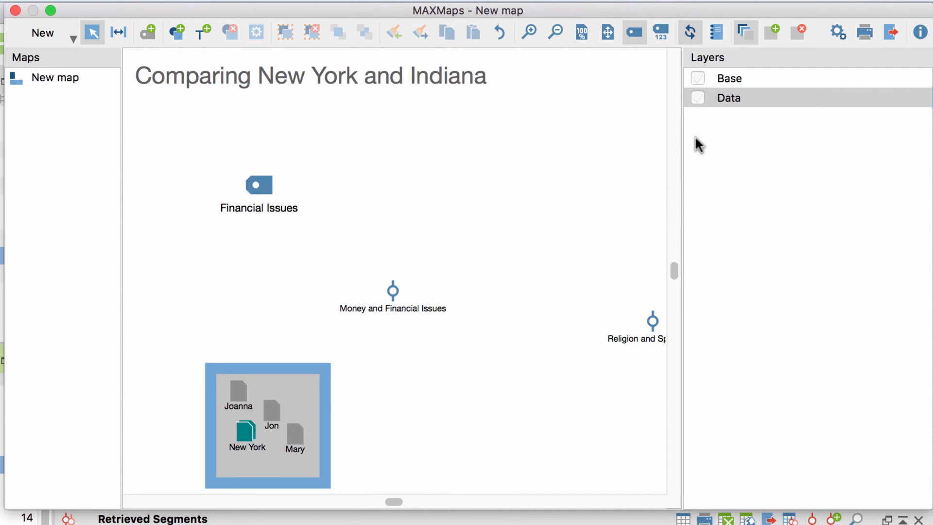
- Hide and re-show the Data layer, then close the Layers panel
click(697, 98)
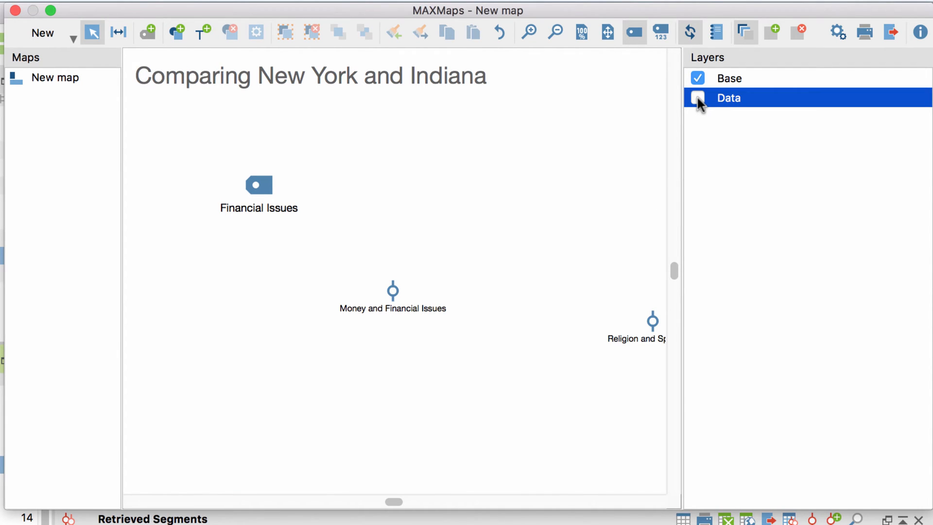
click(696, 97)
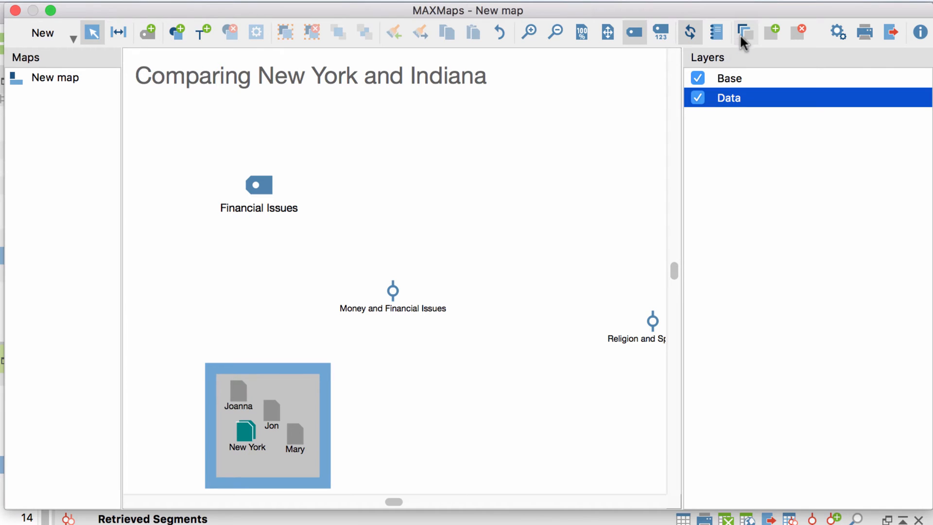
click(745, 32)
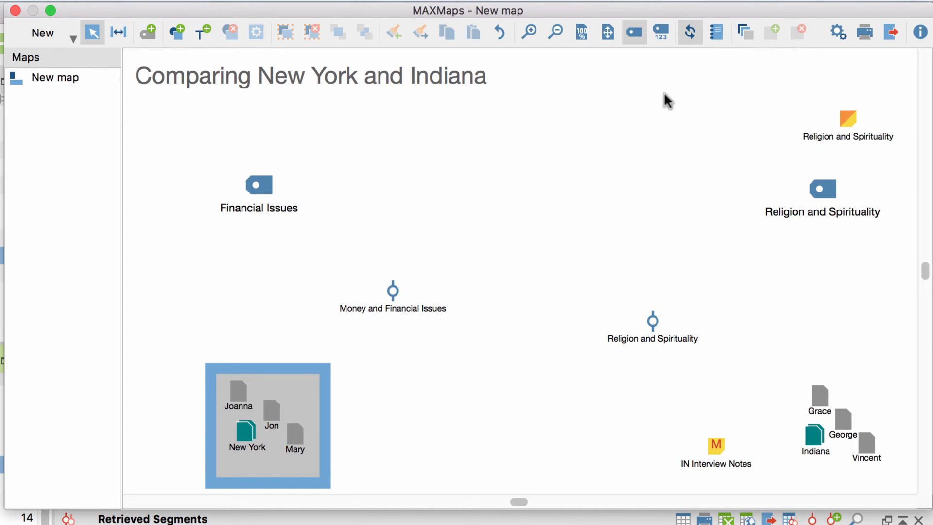
- Change the Financial Issues code picture to a dollar-sign image
right_click(259, 185)
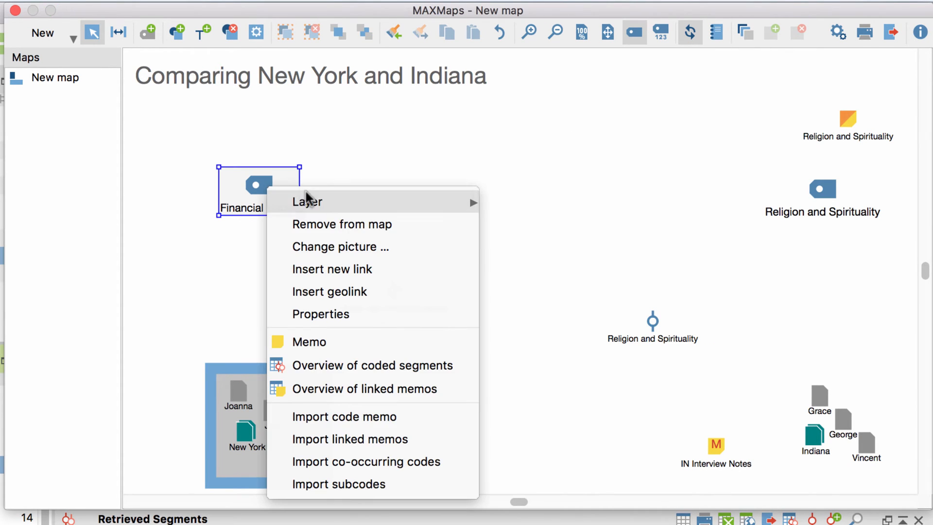
mouse_move(332, 261)
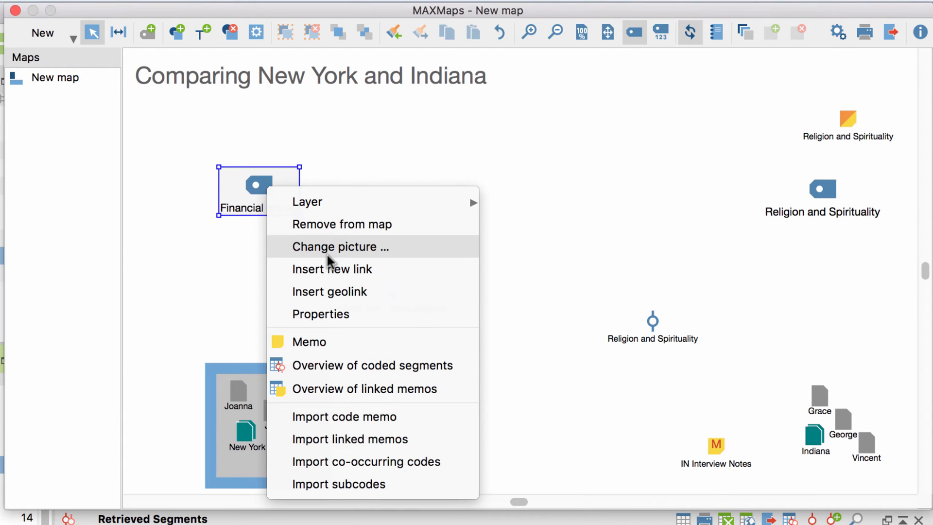
click(340, 246)
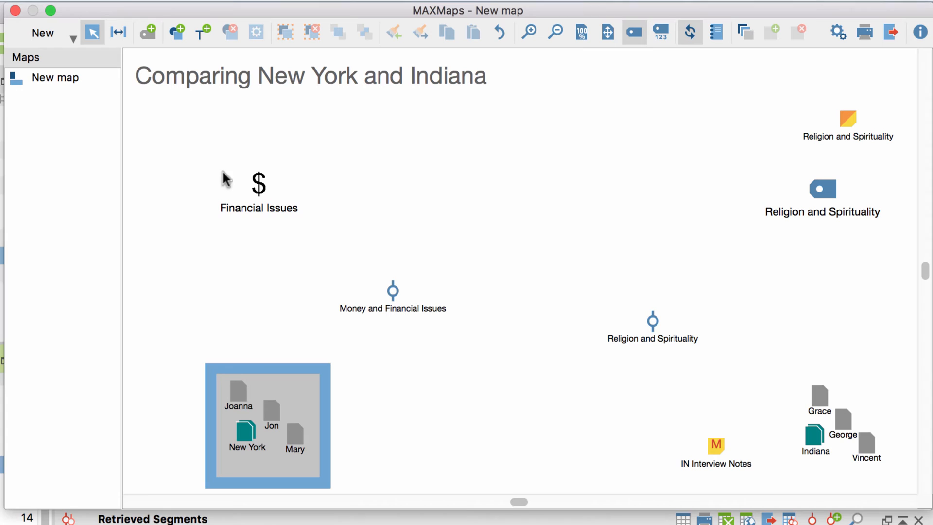
right_click(258, 184)
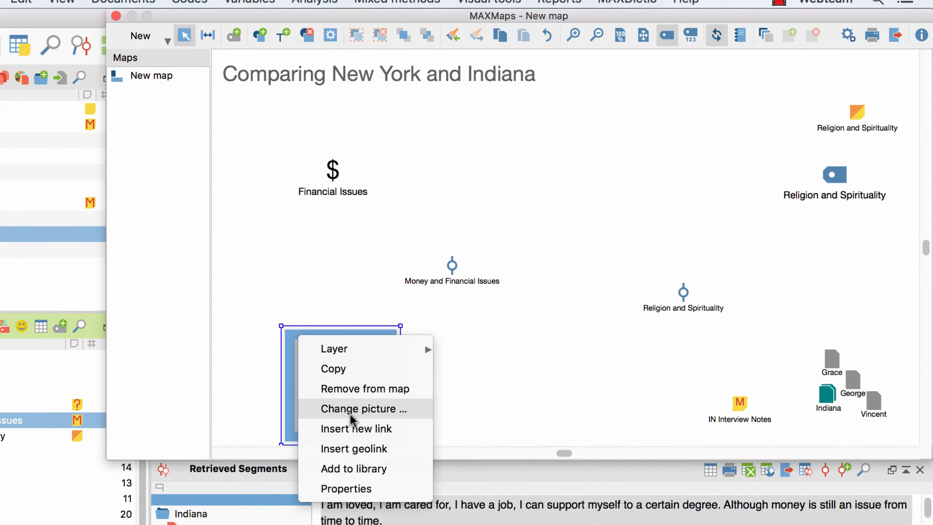
- Set the New York frame's line colour to Teal in its Properties and apply
click(346, 489)
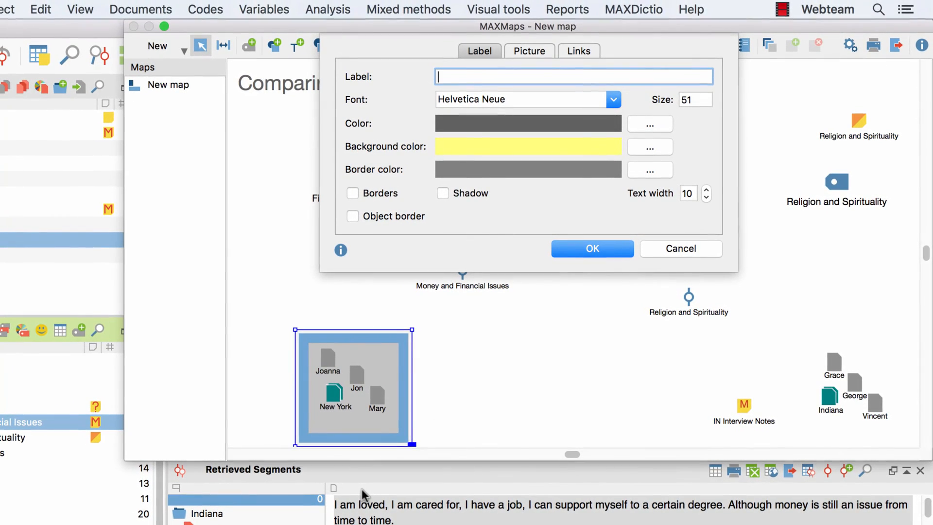
mouse_move(526, 121)
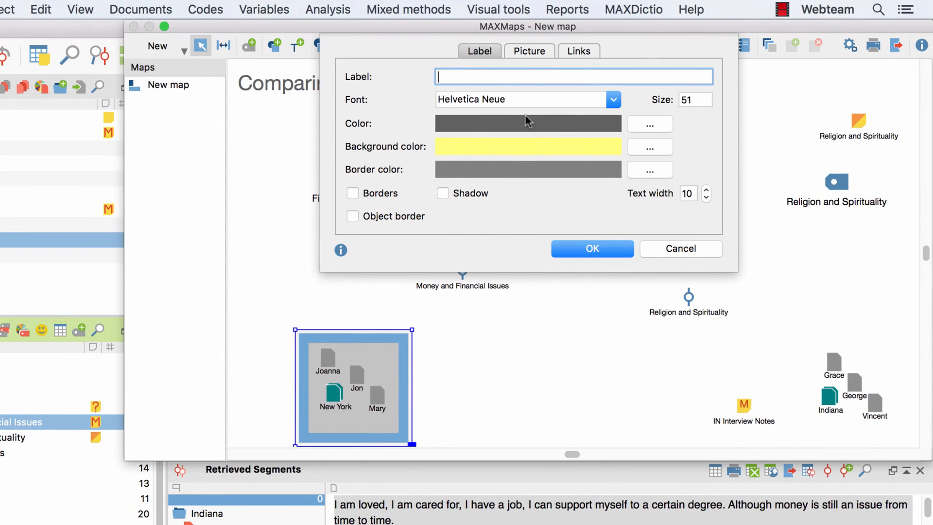
click(528, 50)
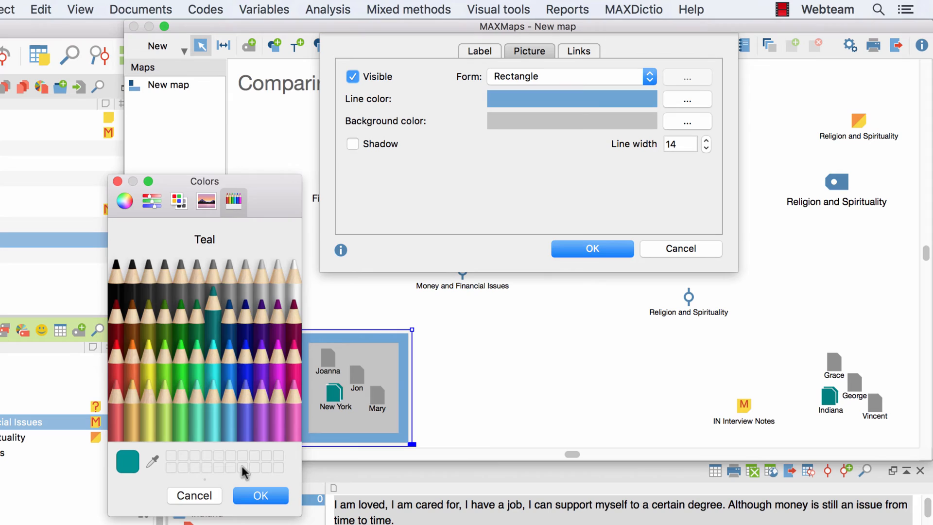
click(261, 495)
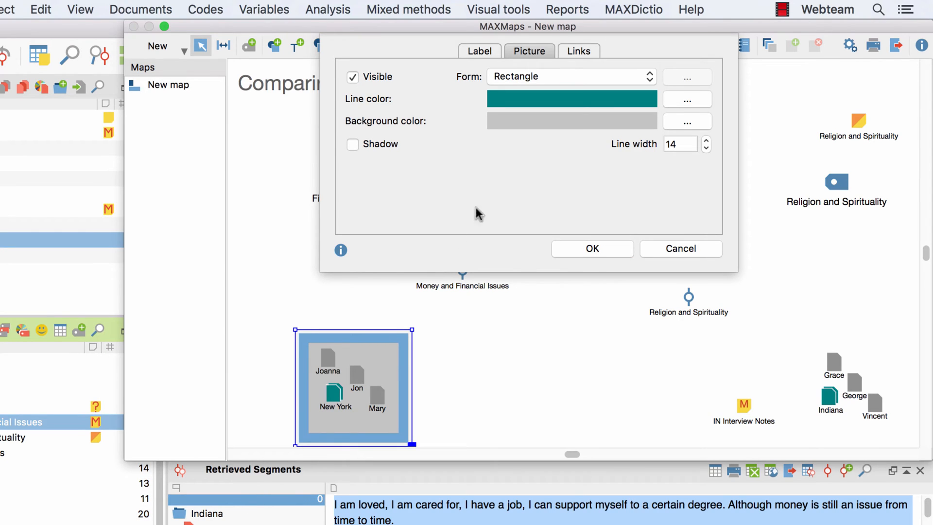
click(577, 51)
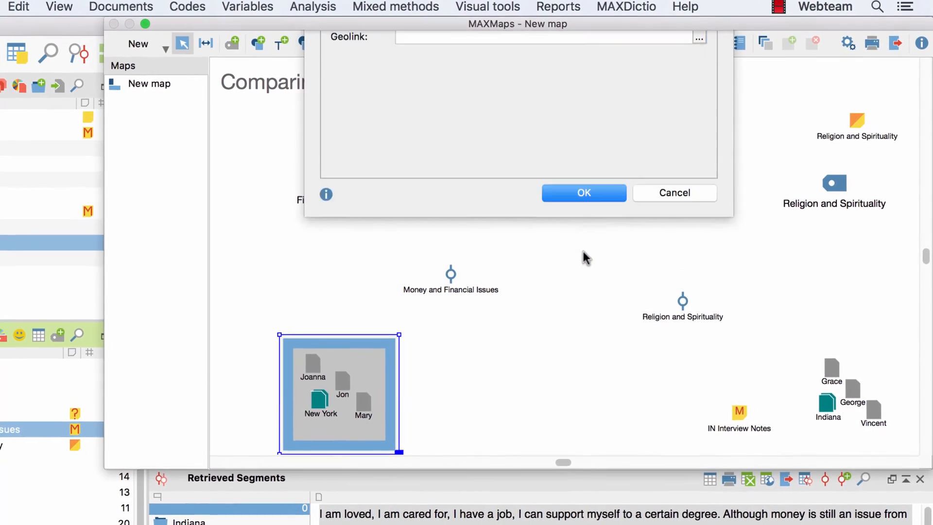
click(583, 192)
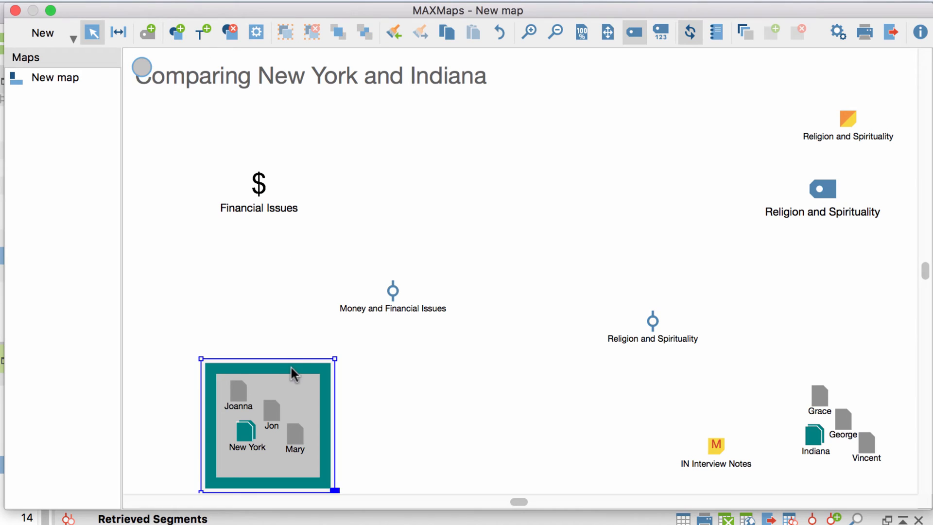
mouse_move(237, 82)
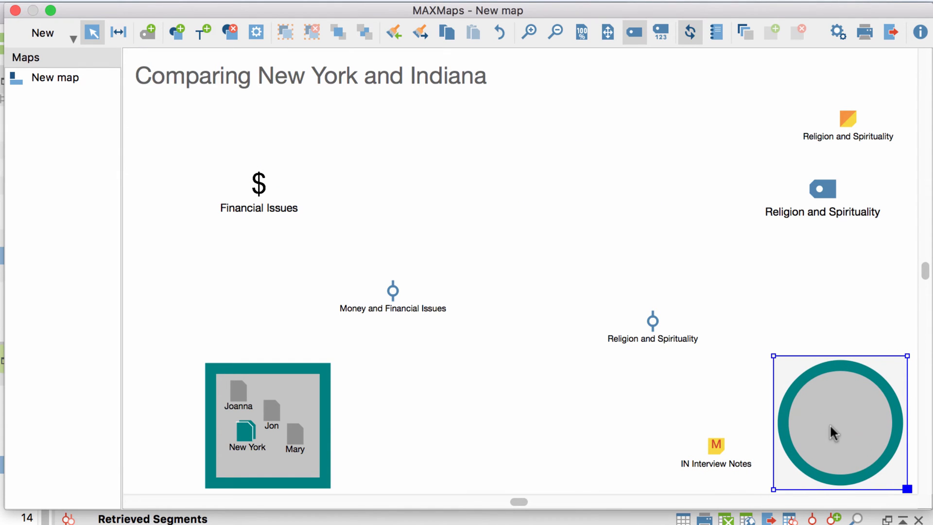
- Send the teal circle behind the Indiana documents and save the New York frame to the library
click(364, 32)
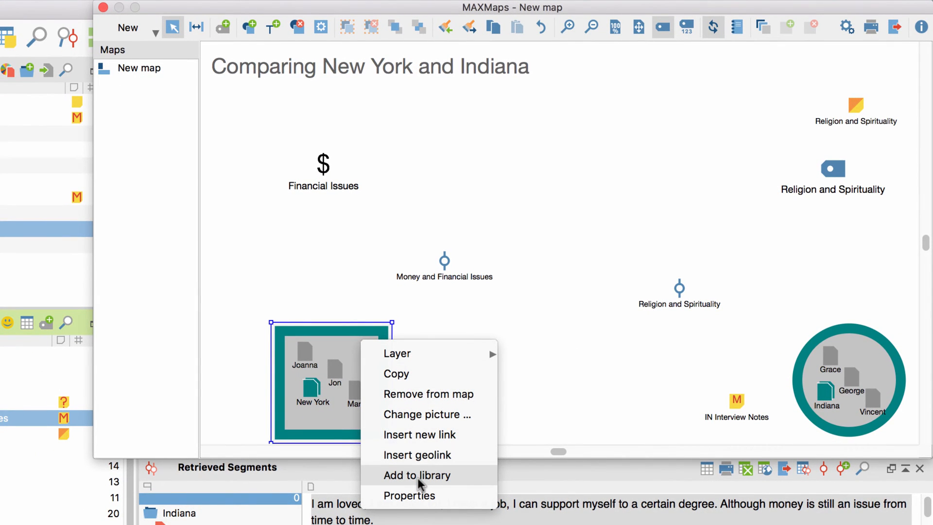
click(417, 475)
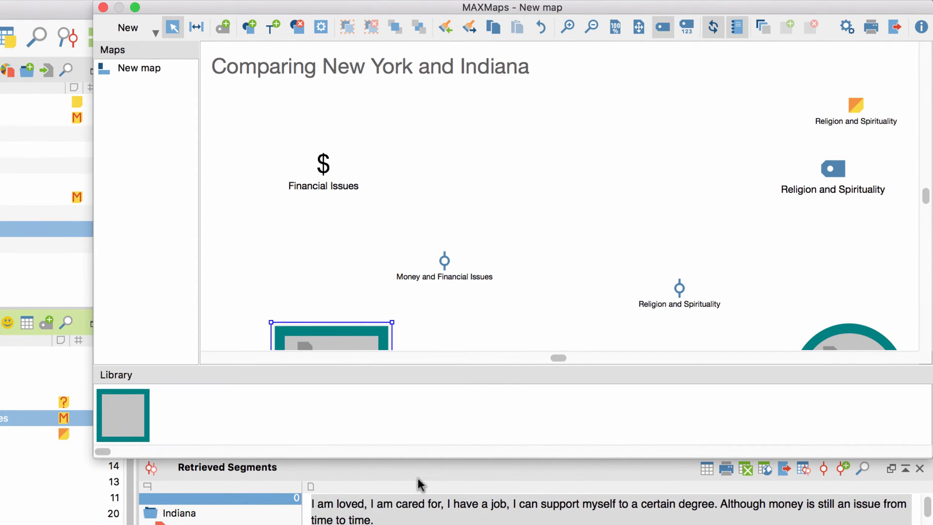
mouse_move(708, 95)
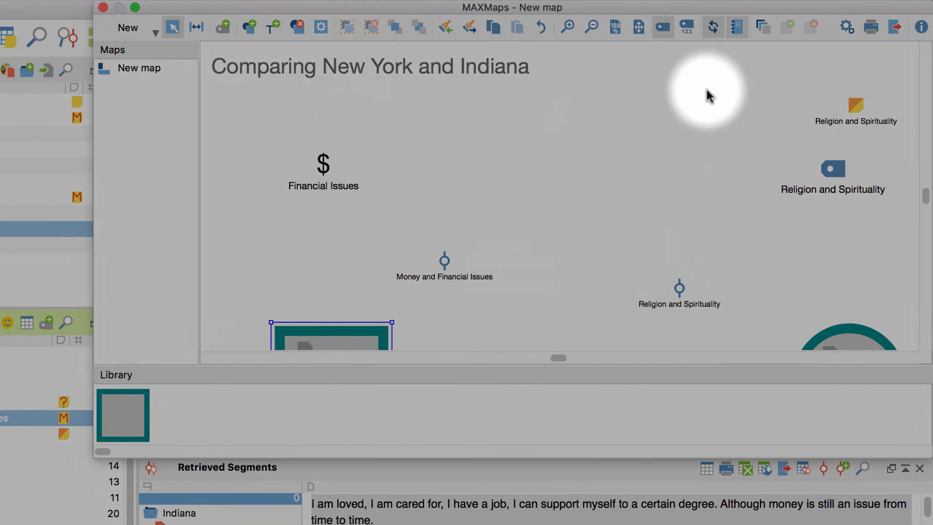
mouse_move(737, 27)
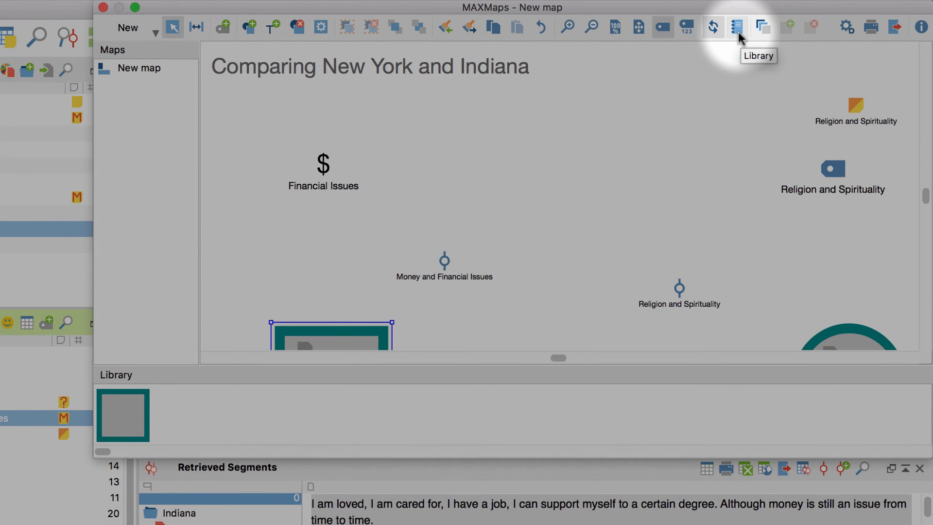
click(737, 27)
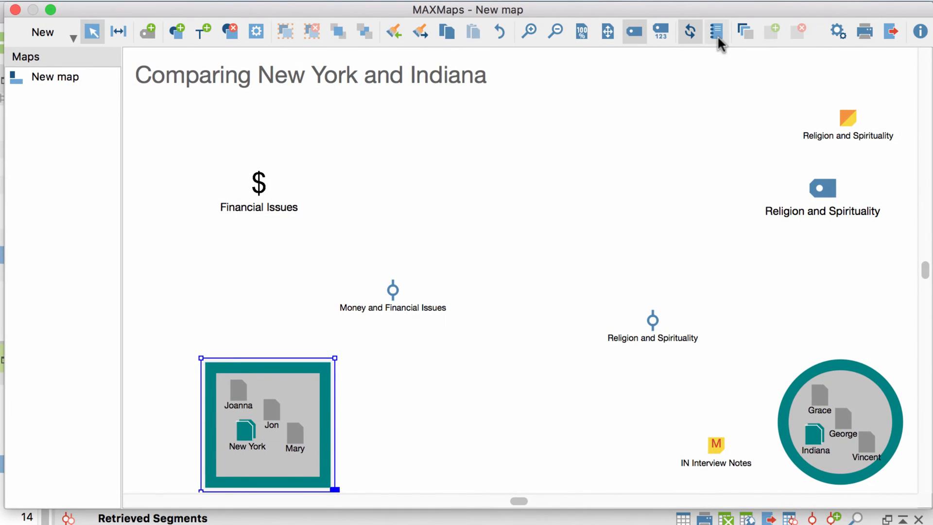
mouse_move(267, 184)
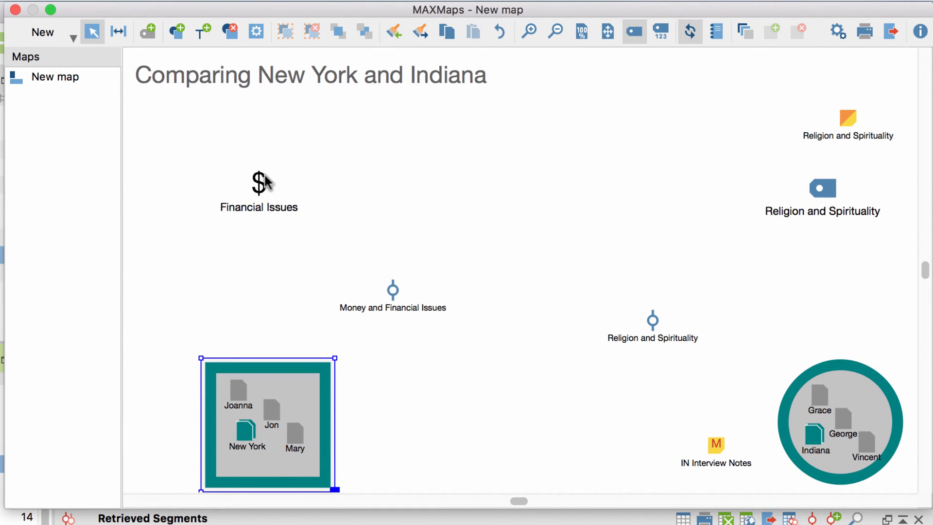
- Import the codes co-occurring with Financial Issues, with line widths reflecting co-occurrence frequency
right_click(259, 182)
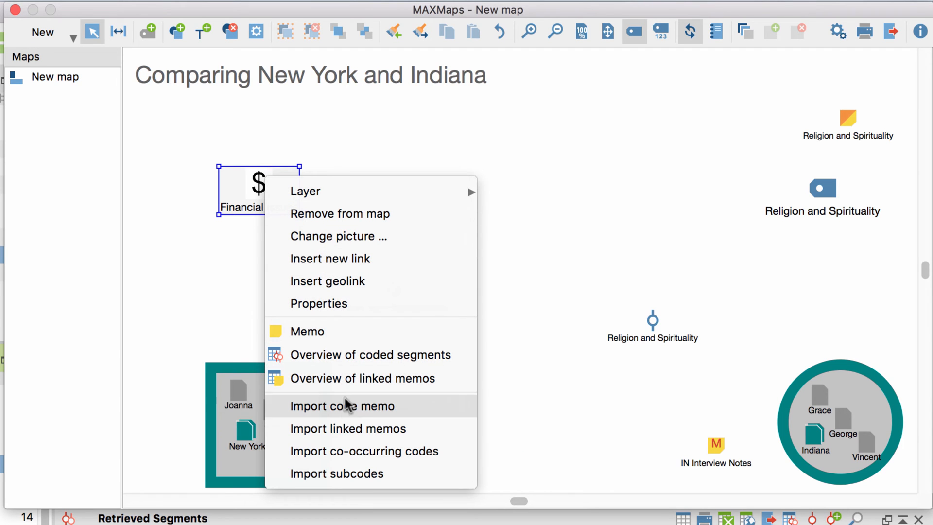
mouse_move(364, 450)
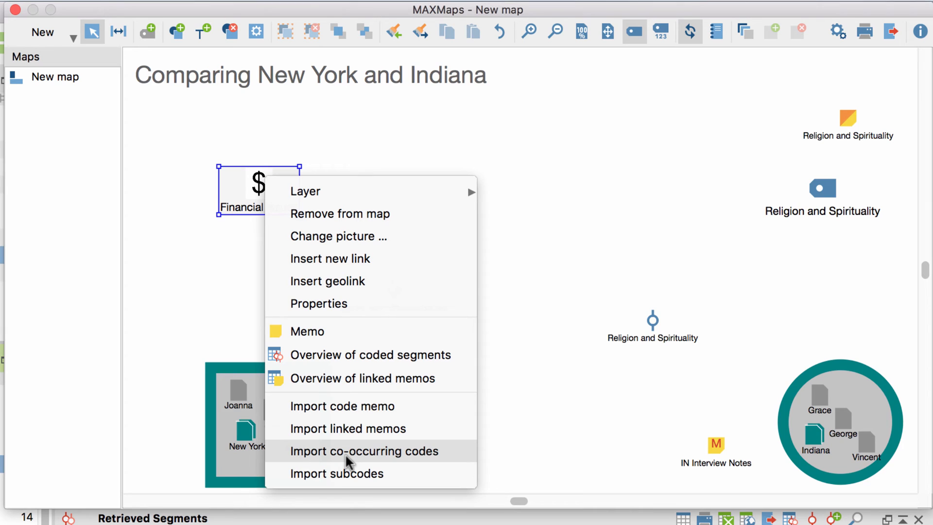
click(364, 451)
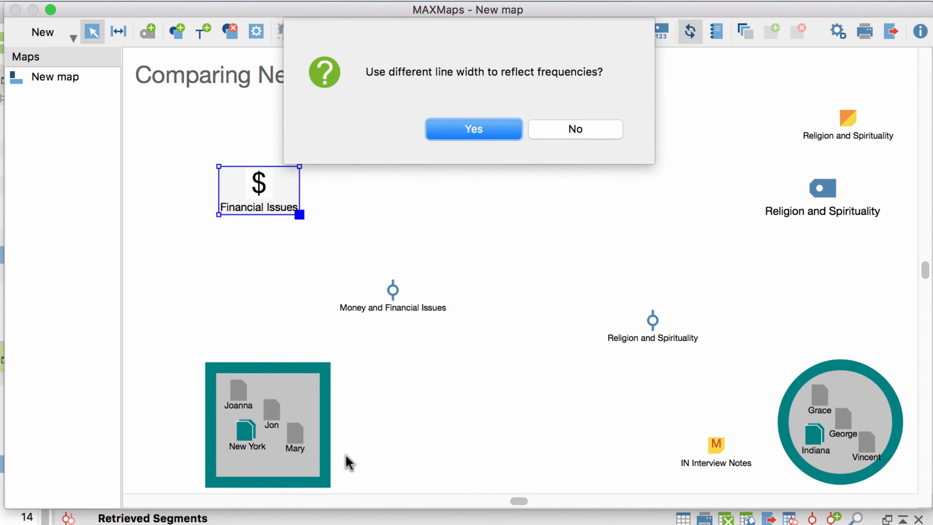
mouse_move(455, 185)
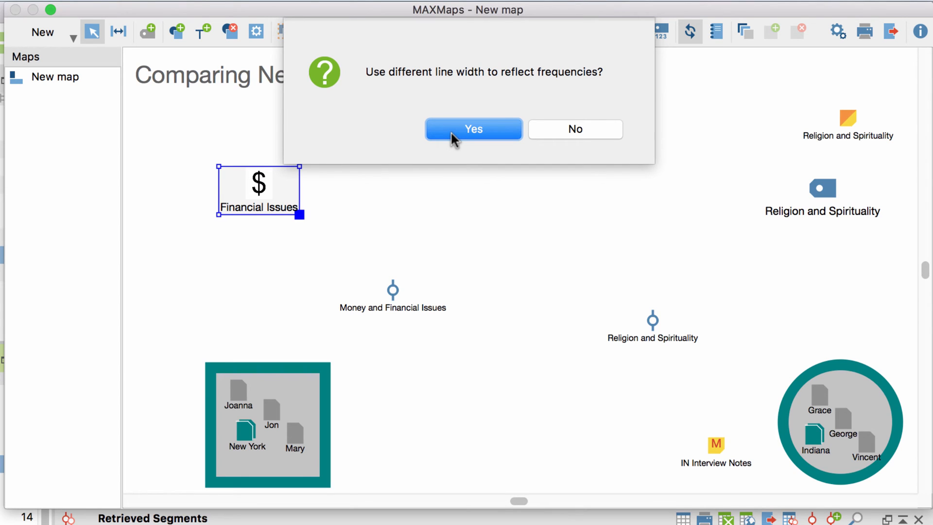
click(474, 129)
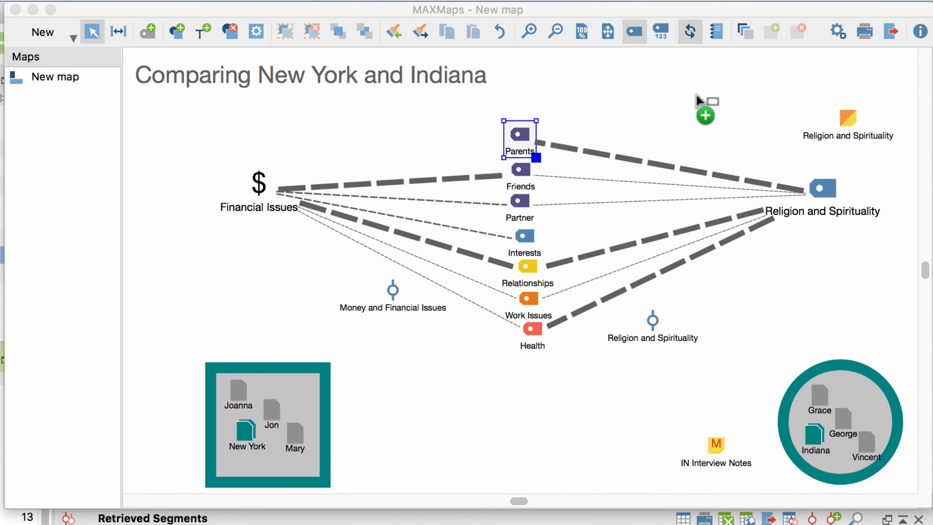
- Import the codes co-occurring with People, deselect Siblings, and hide frequency counts on code labels
right_click(704, 113)
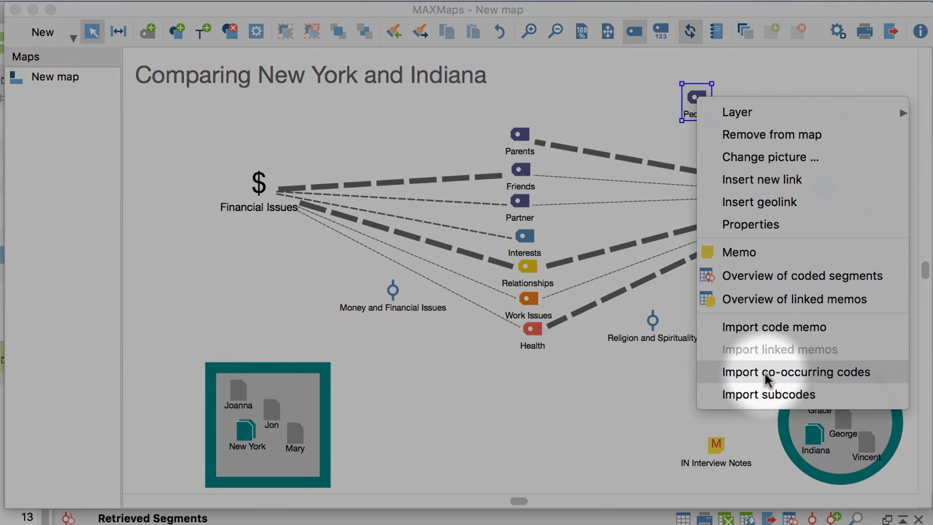
click(796, 371)
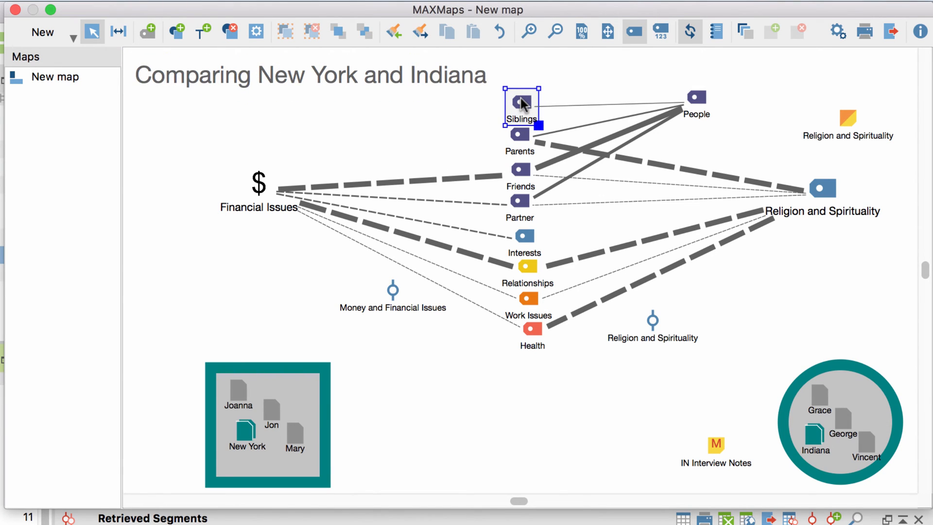
click(628, 70)
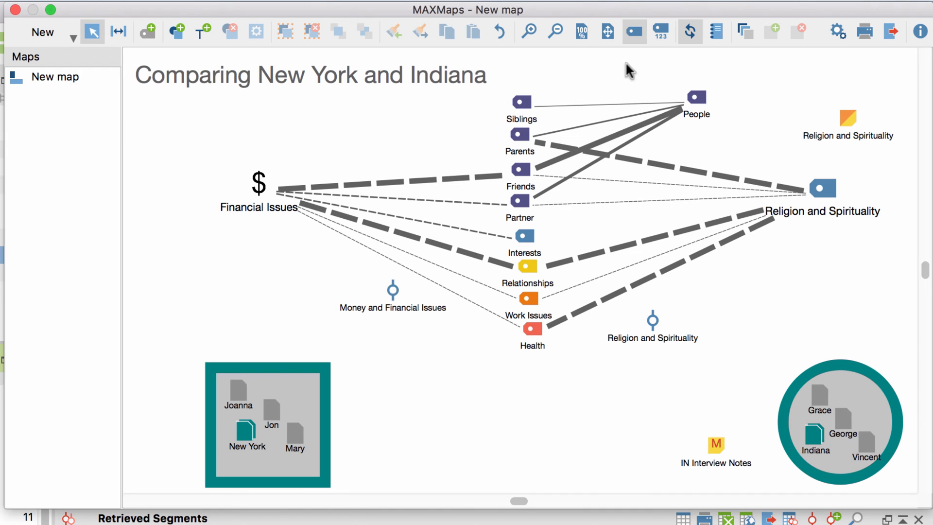
mouse_move(660, 31)
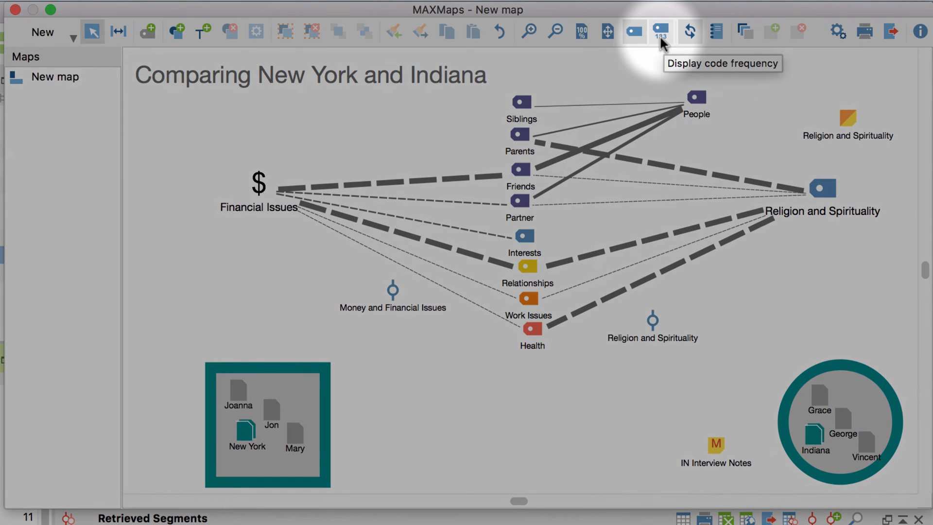
click(660, 31)
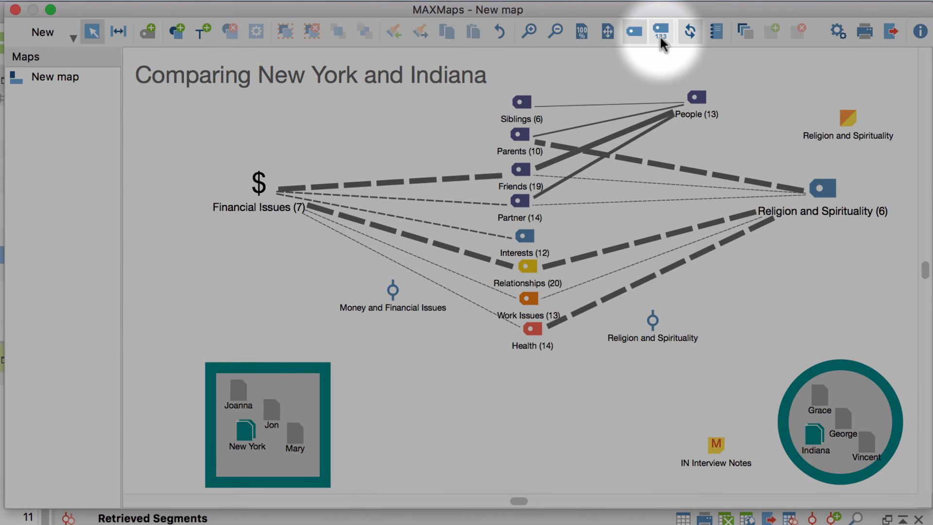
click(659, 31)
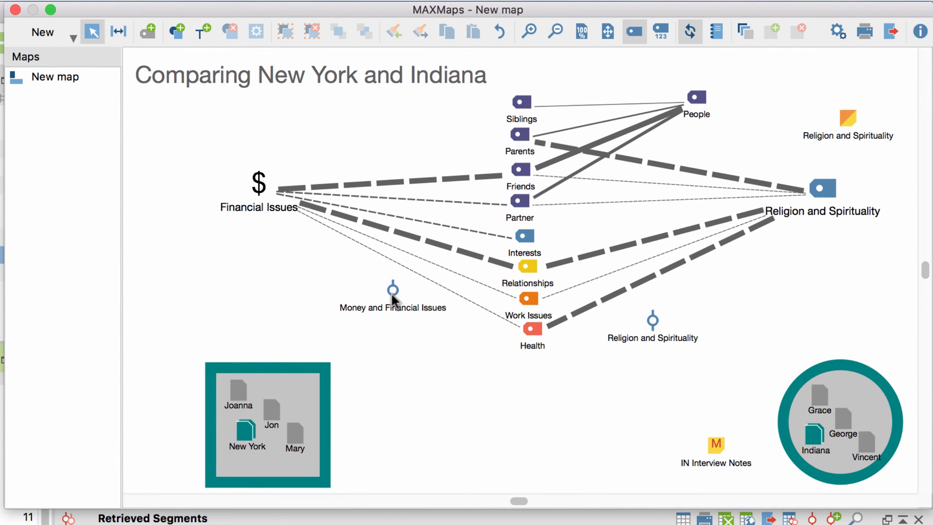
- Label the Money and Financial Issues and Religion and Spirituality segments with their coded text
right_click(393, 297)
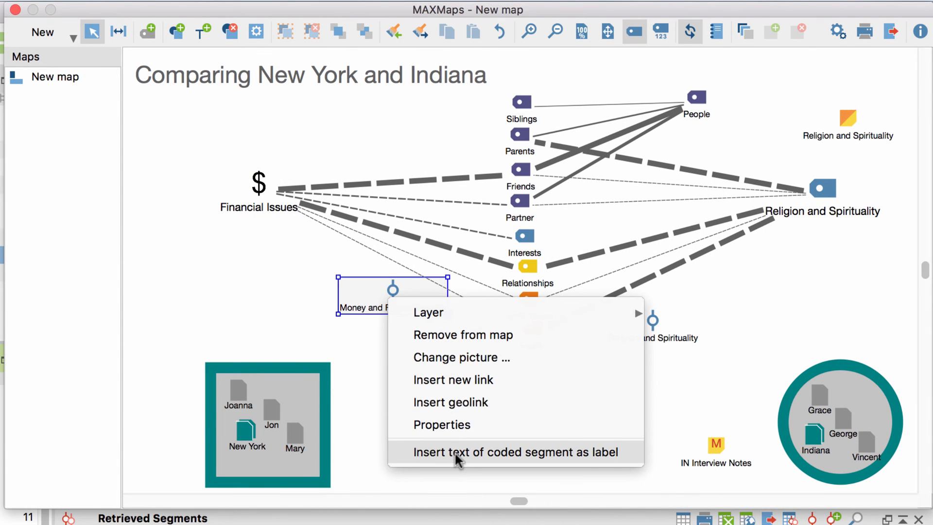
click(515, 452)
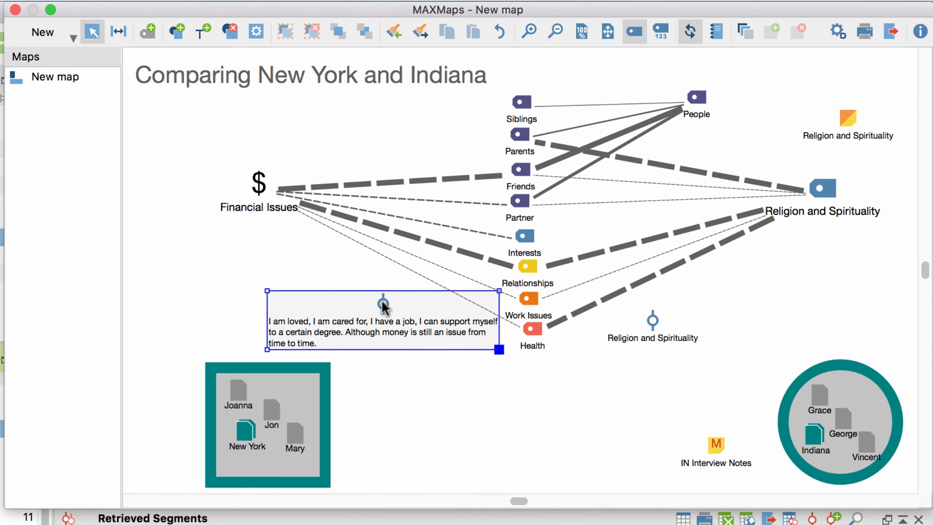
right_click(653, 319)
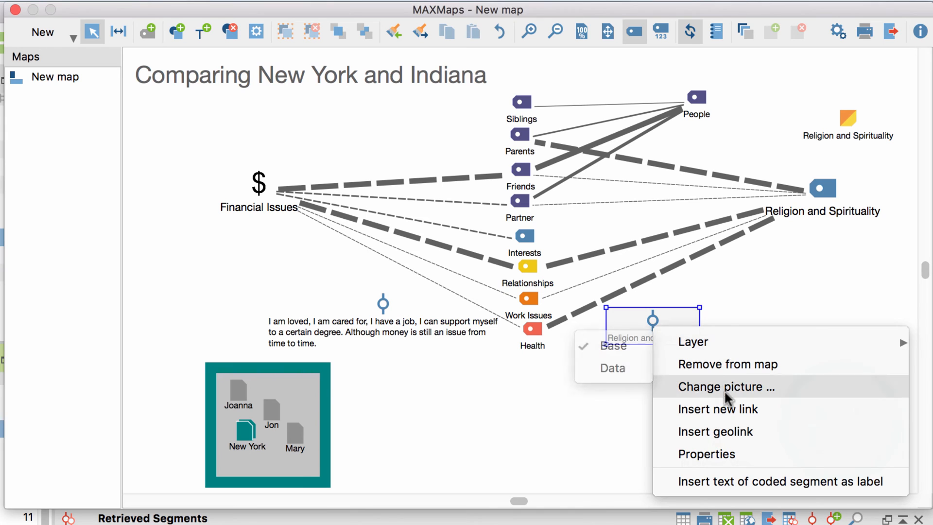
click(779, 481)
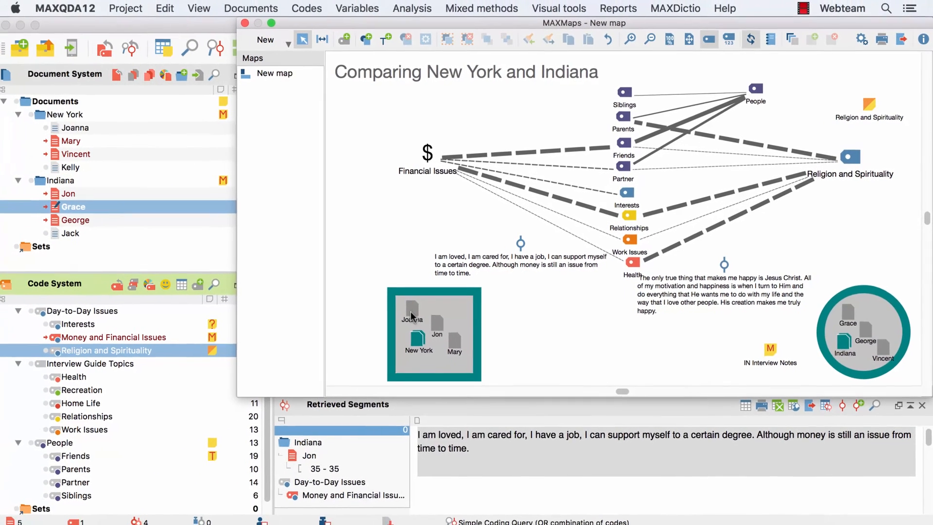
right_click(413, 309)
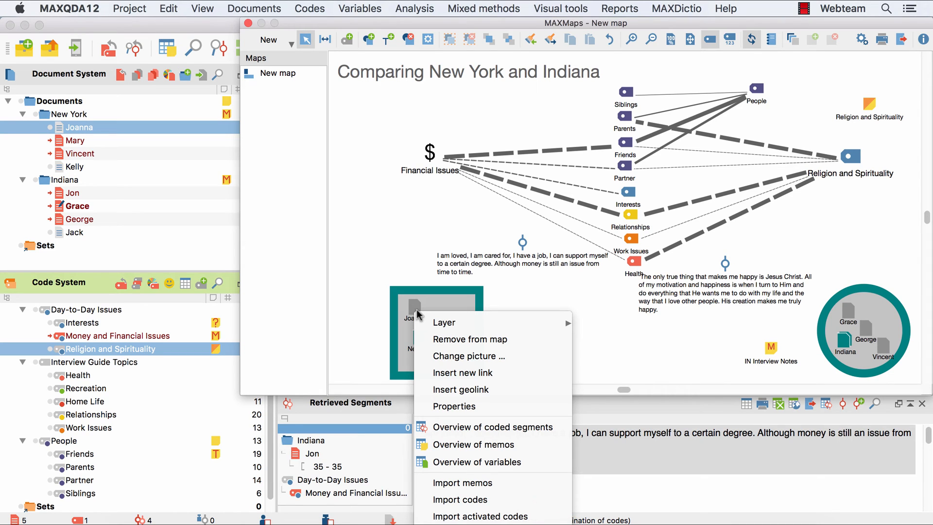
click(379, 310)
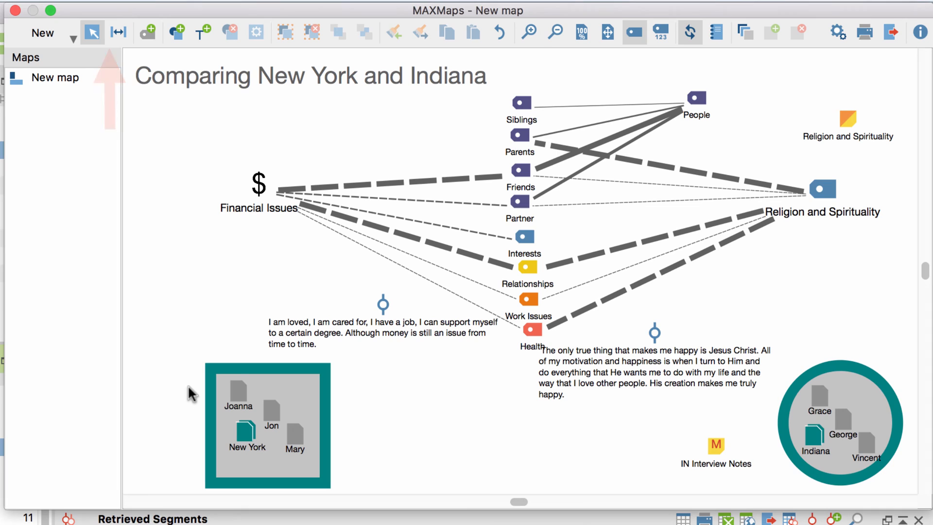
- Switch the map into link mode with arrowed lines to connect New York to Financial Issues
click(92, 32)
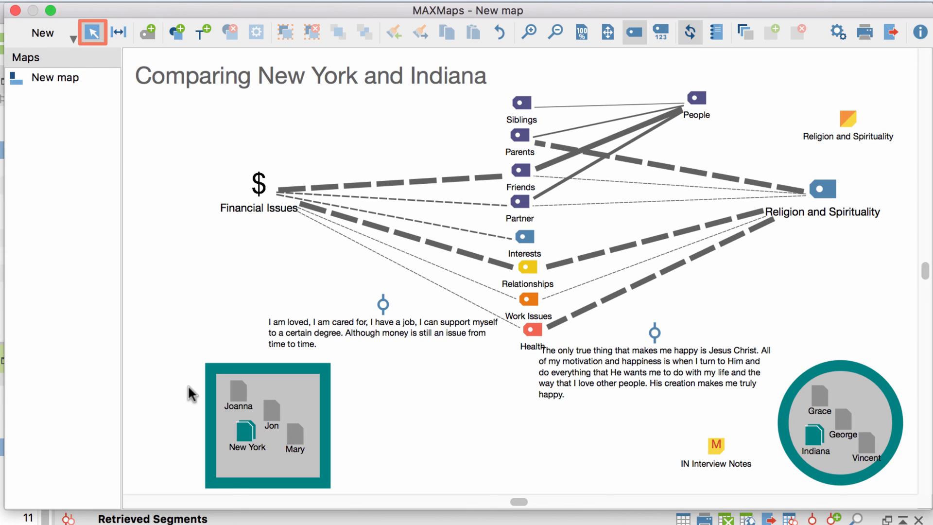
click(119, 33)
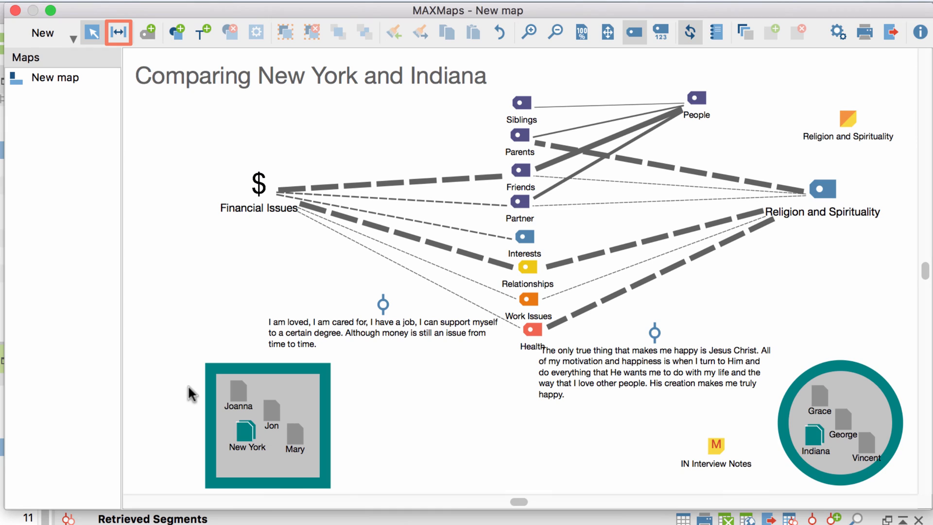
mouse_move(142, 103)
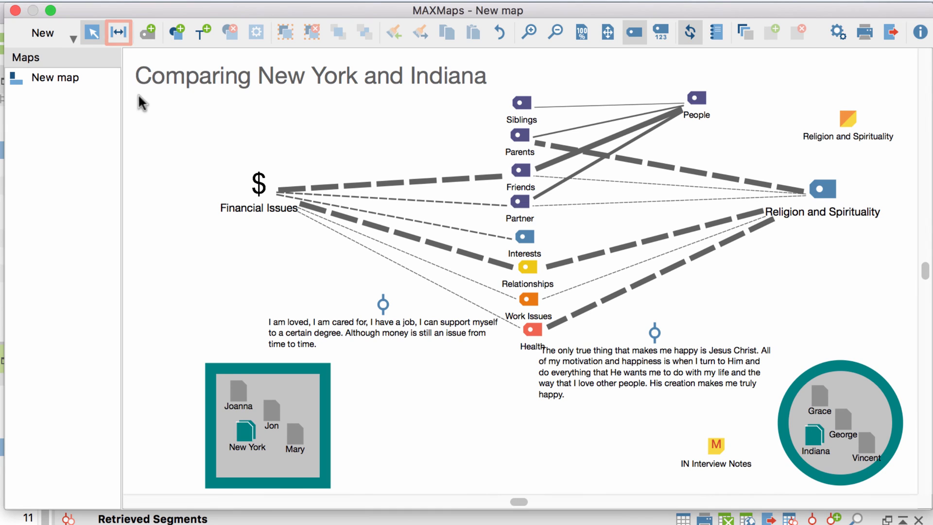
mouse_move(119, 33)
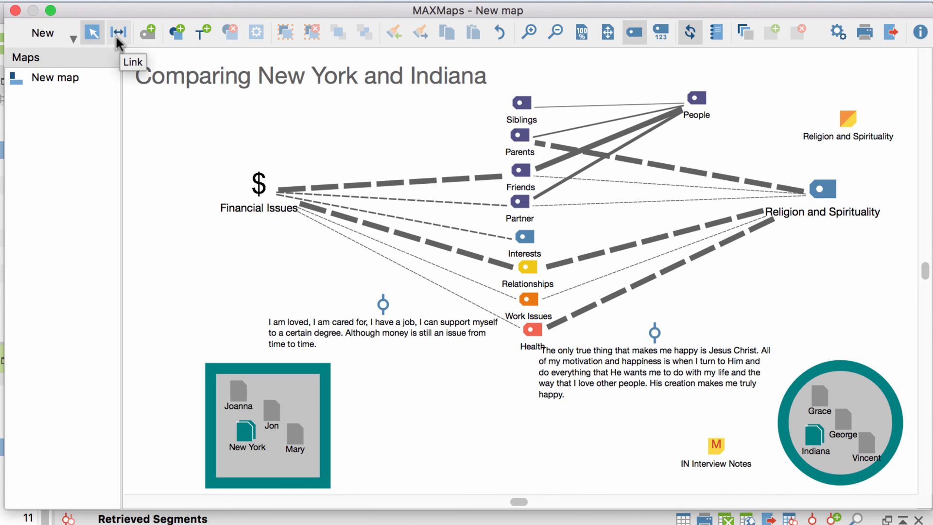
click(119, 32)
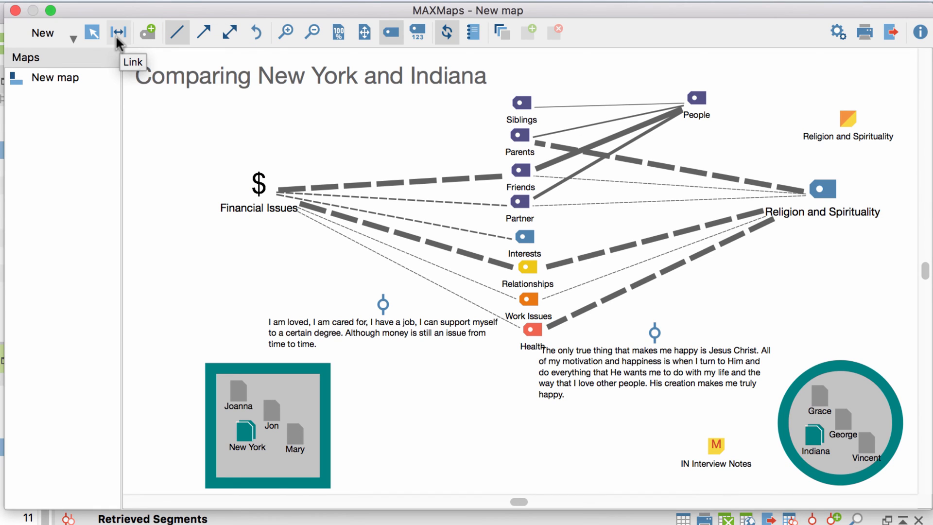
mouse_move(147, 42)
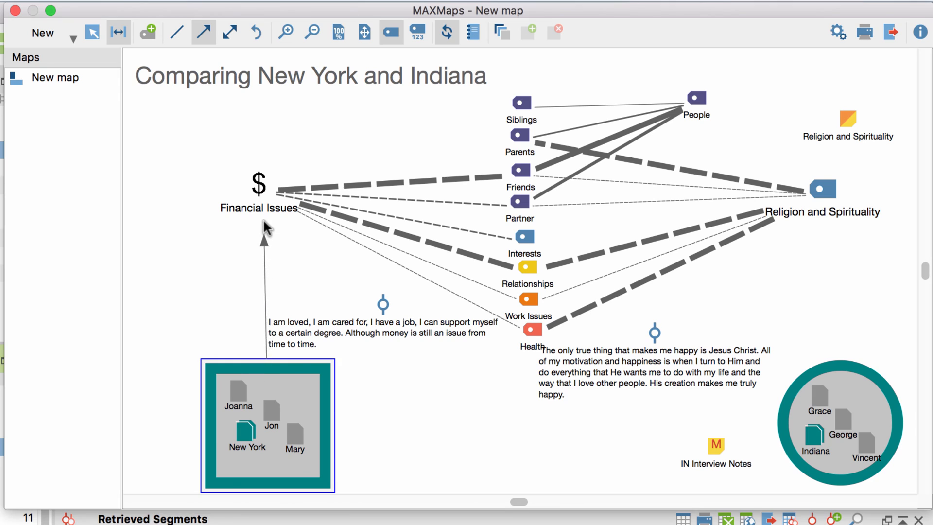
- Set the New York arrow's label to 'central theme' and choose a thicker line width
click(259, 191)
text(central theme)
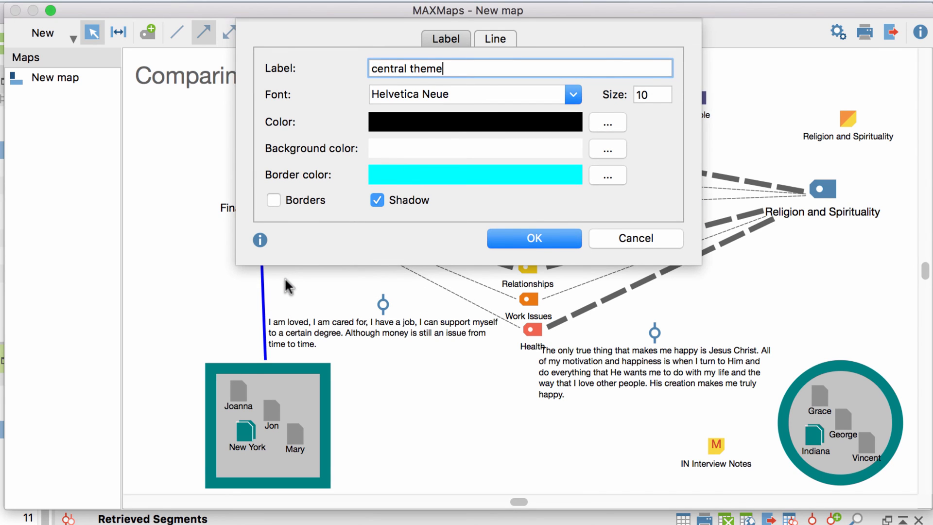
click(494, 39)
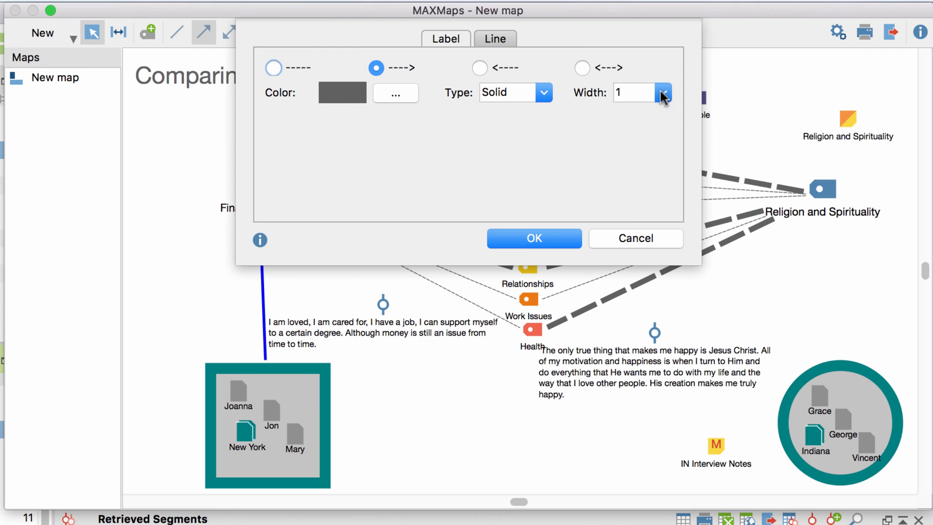
click(534, 238)
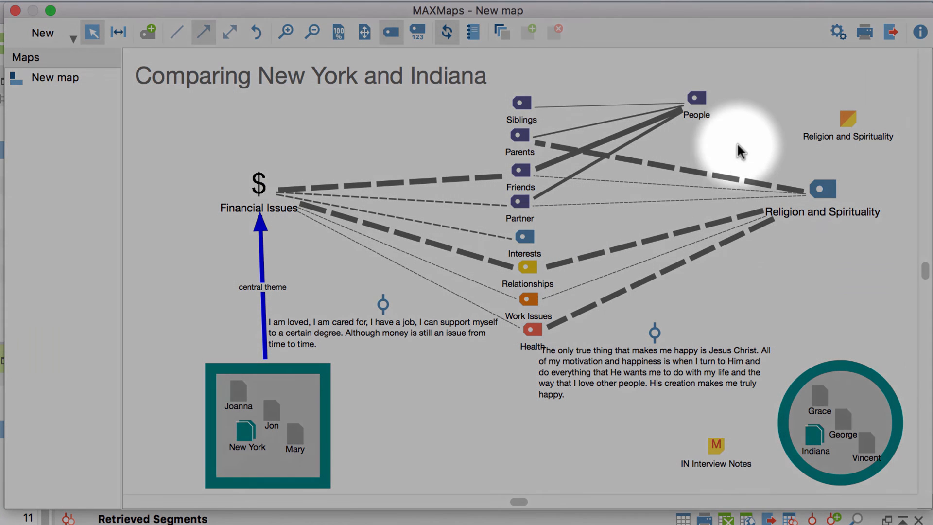
- Enable Apply grid in the map settings so objects snap into a neat arrangement
click(837, 32)
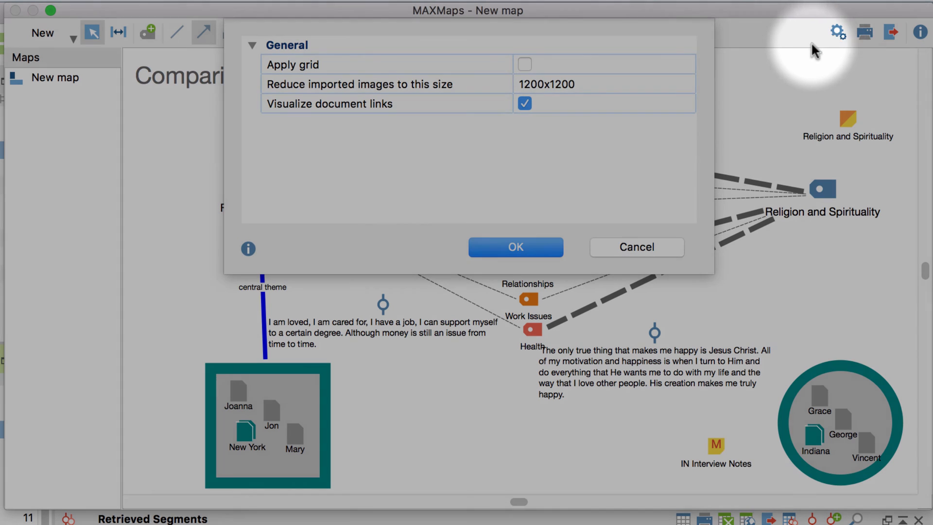
click(524, 64)
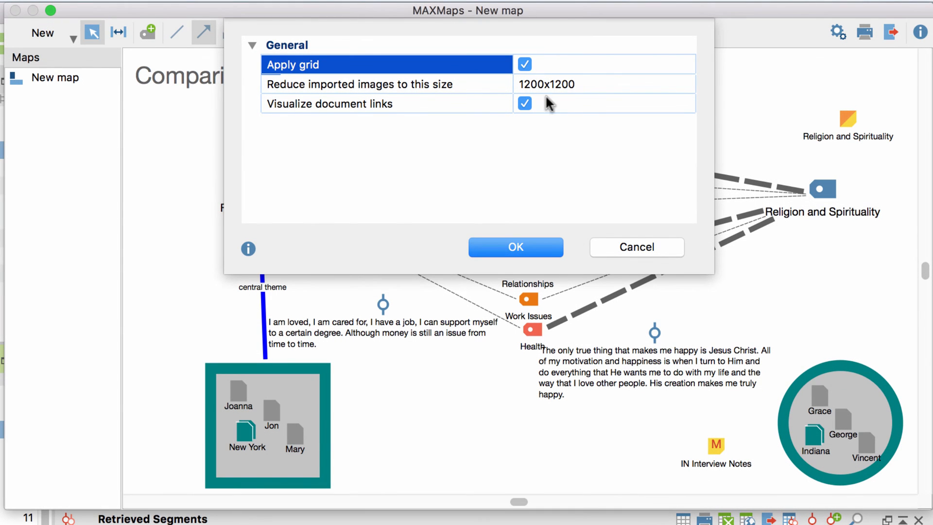
click(515, 247)
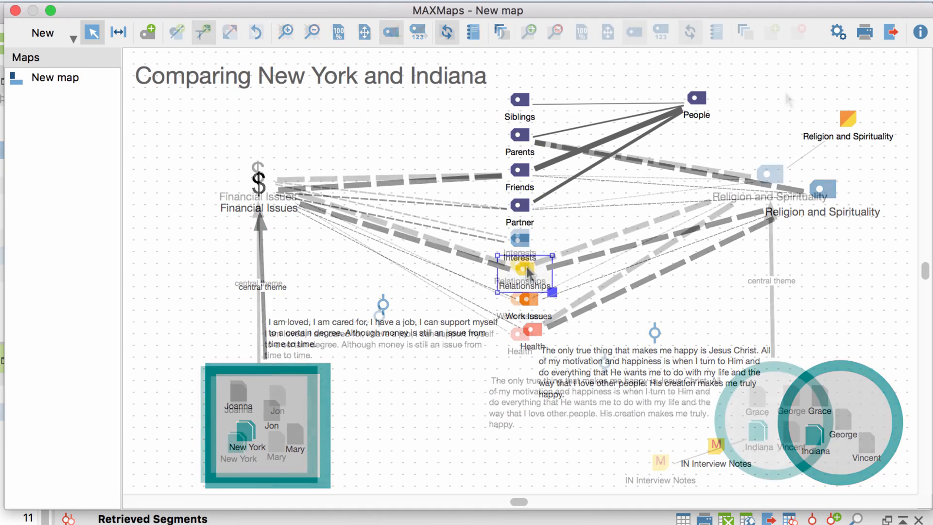
- Turn grid alignment off again and limit imported images to 600x600
click(838, 32)
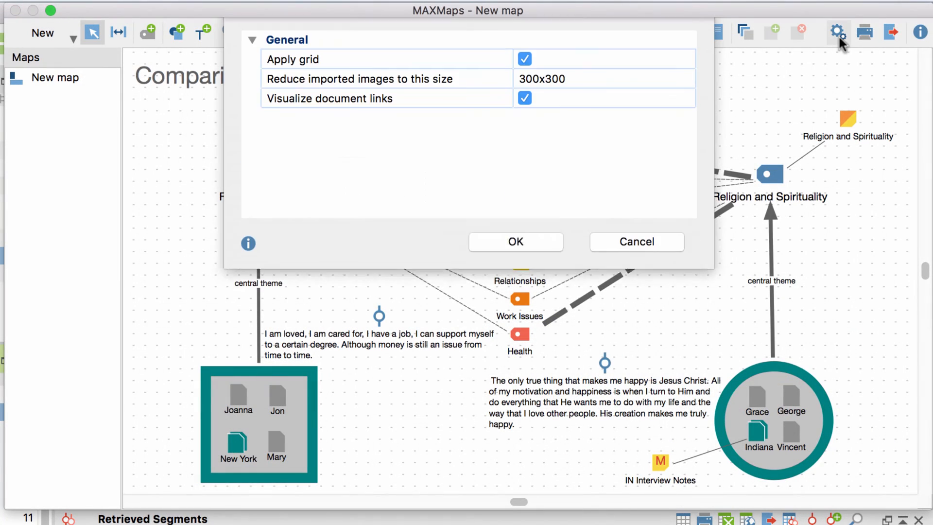
click(524, 60)
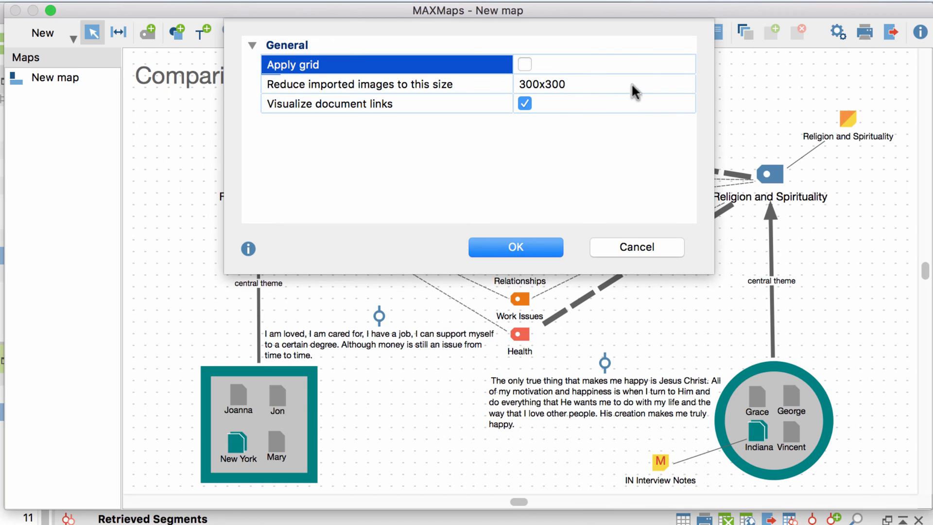
click(602, 83)
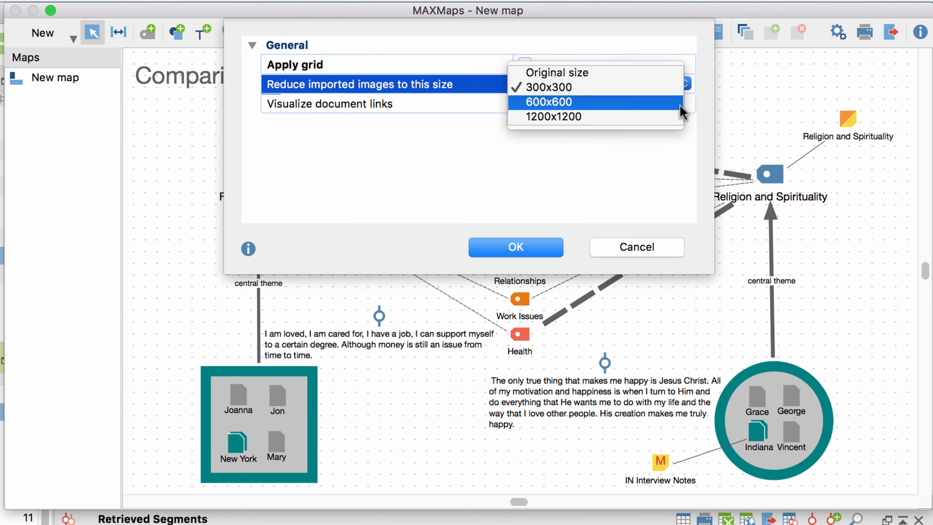
click(547, 102)
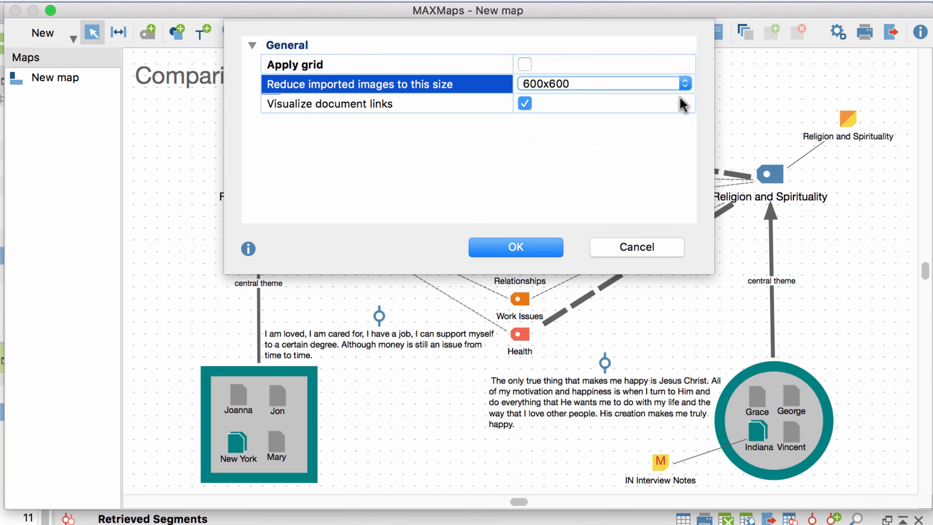
mouse_move(515, 246)
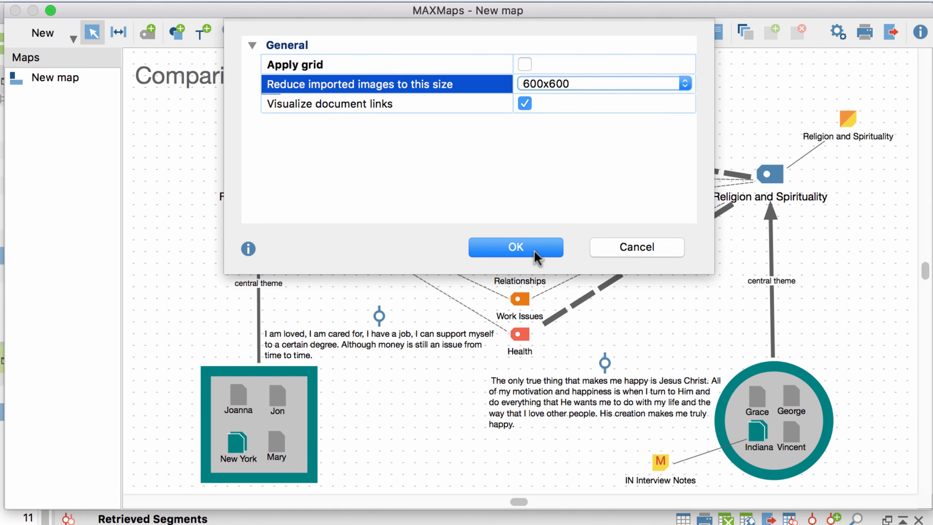
click(515, 247)
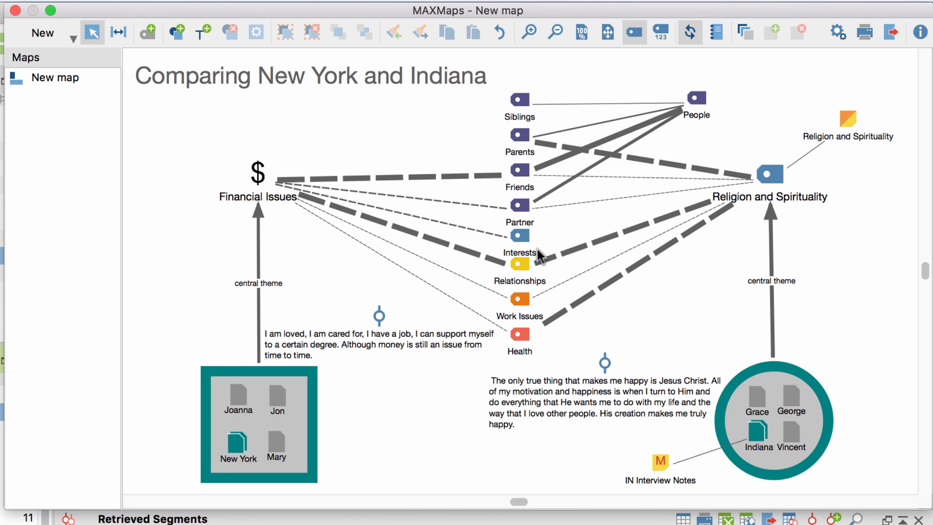
mouse_move(808, 99)
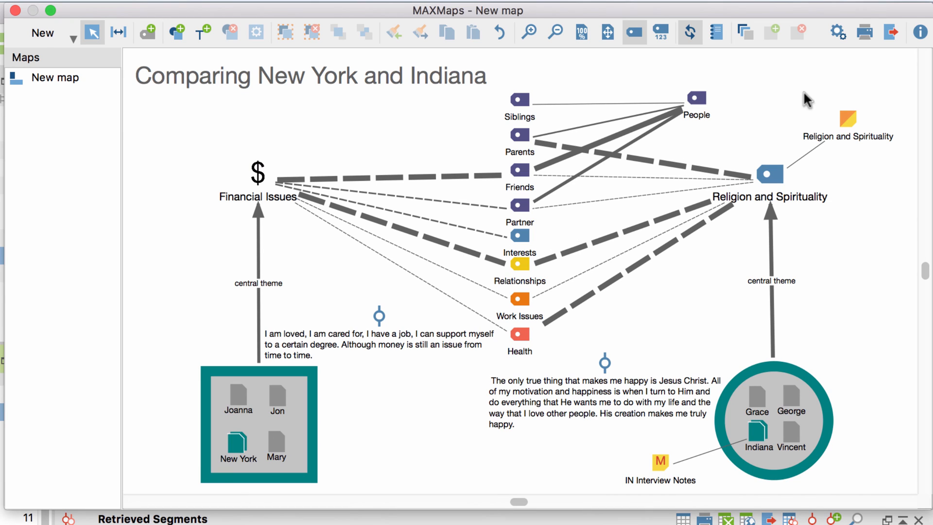
mouse_move(865, 33)
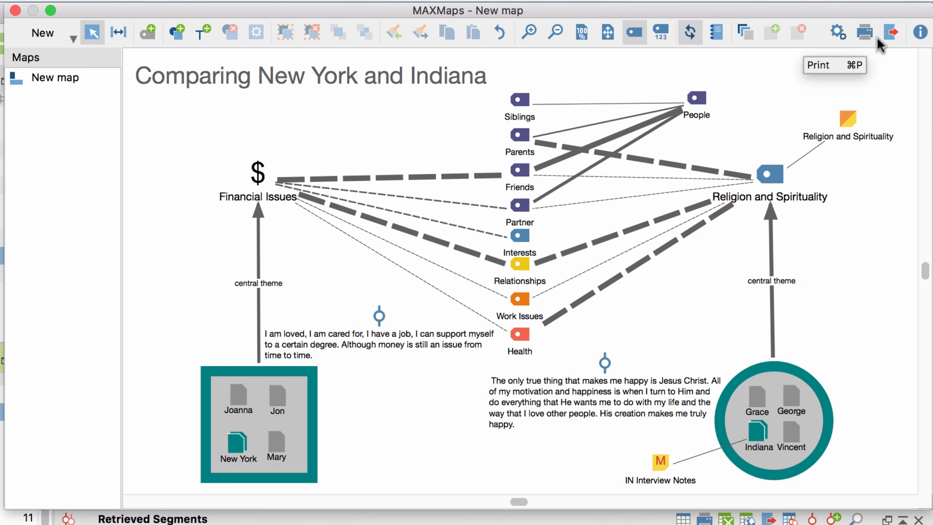
mouse_move(889, 33)
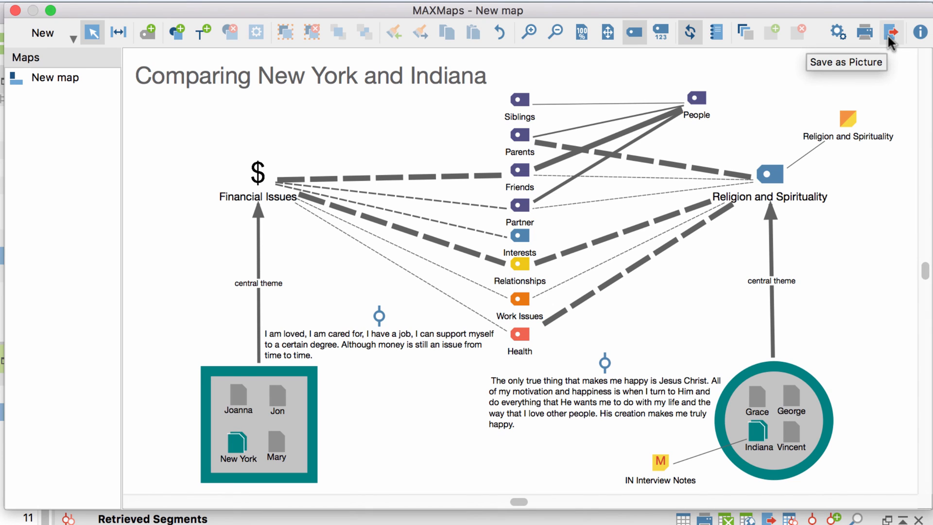
mouse_move(889, 41)
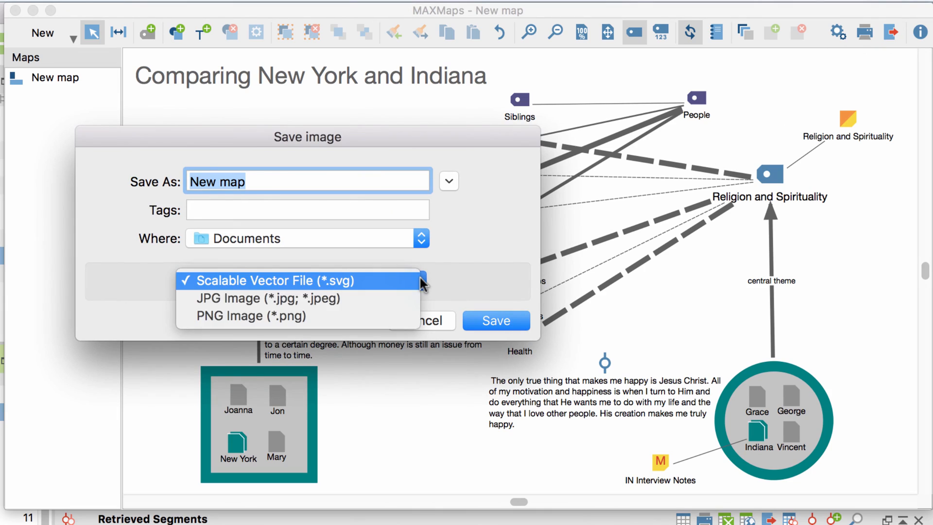
- Save the map as a PNG Image (*.png) named New map.png
click(252, 316)
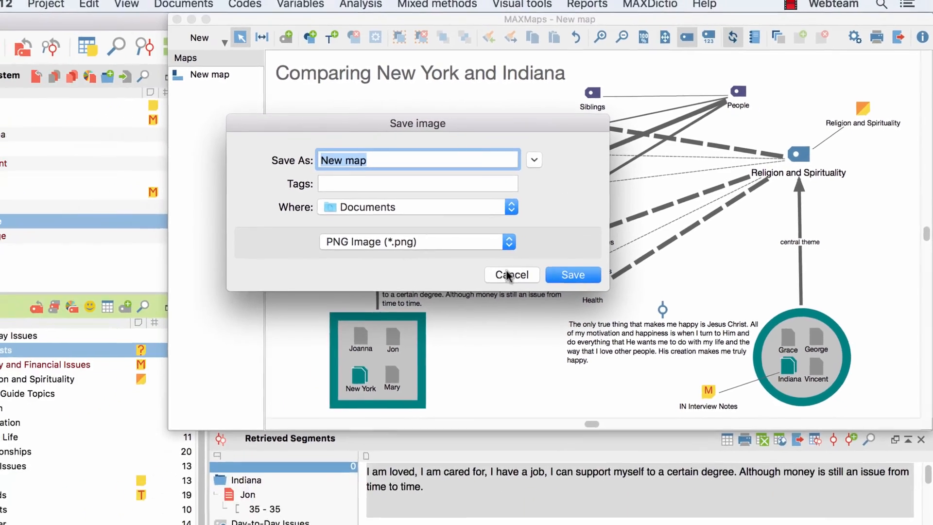
click(572, 274)
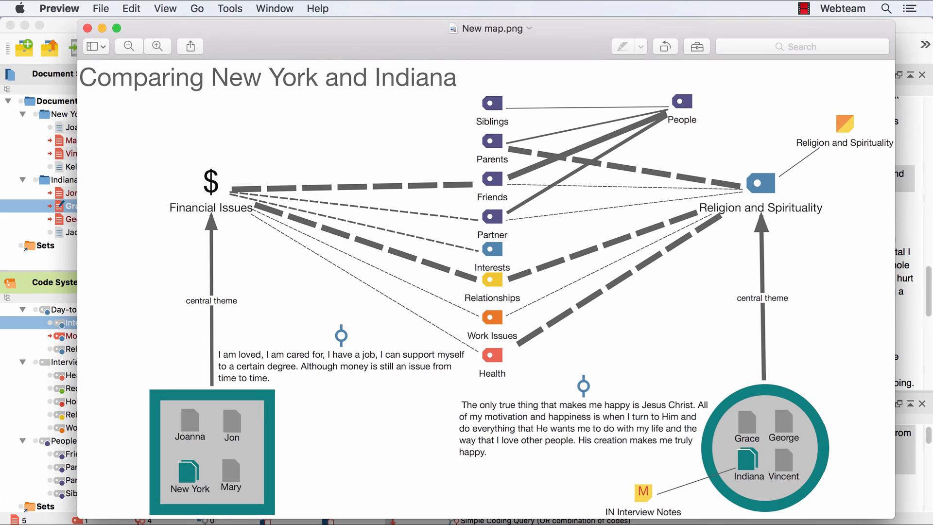